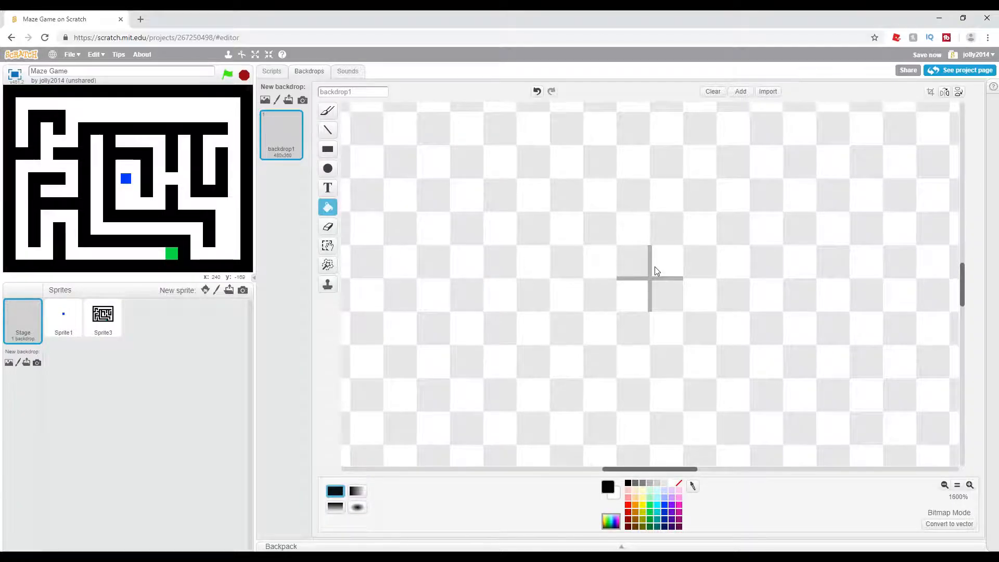
Fill the stage backdrop with a solid colour using the Fill tool
{"action": "left_click", "coordinate": [649, 268]}
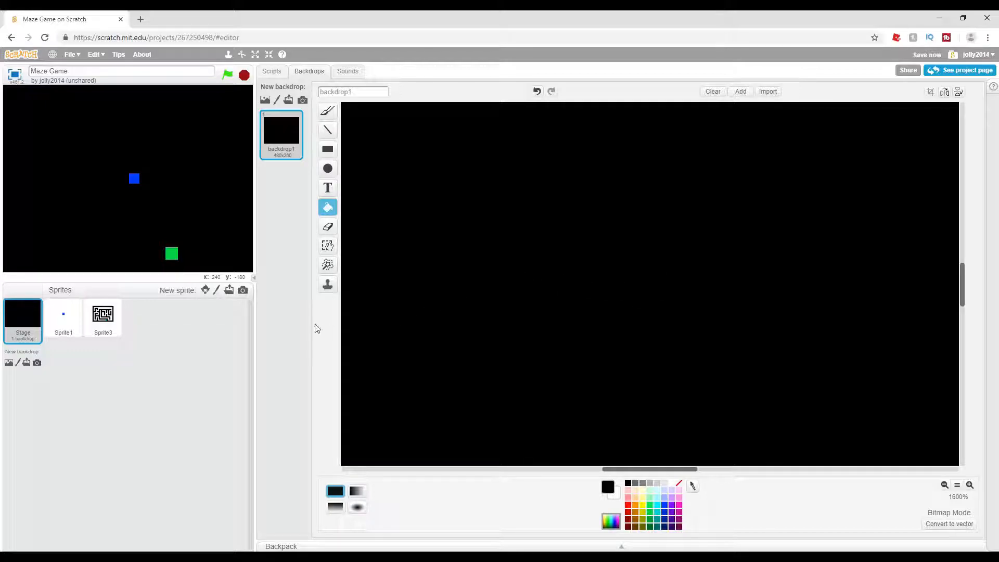
{"action": "mouse_move", "coordinate": [73, 300]}
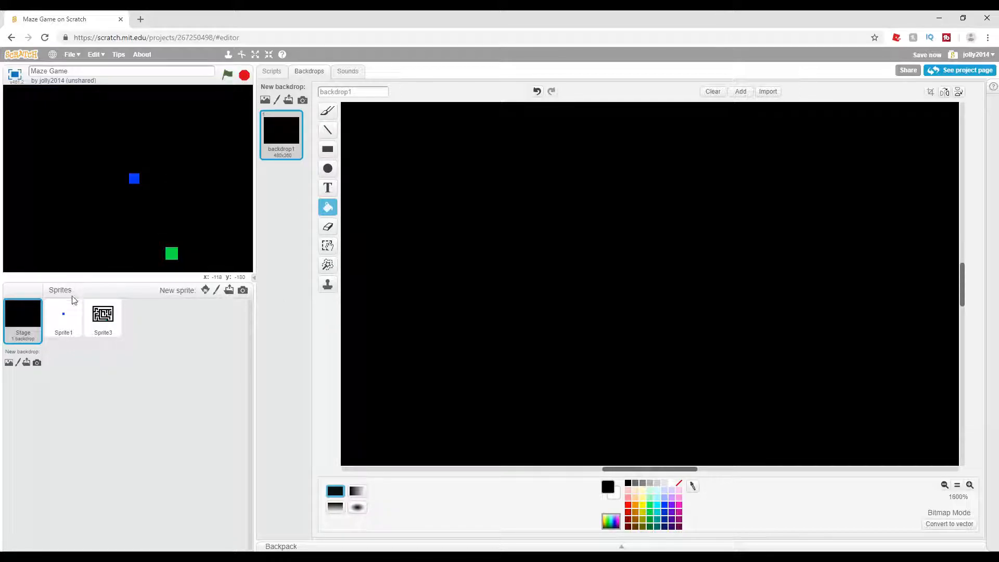
{"action": "mouse_move", "coordinate": [439, 251]}
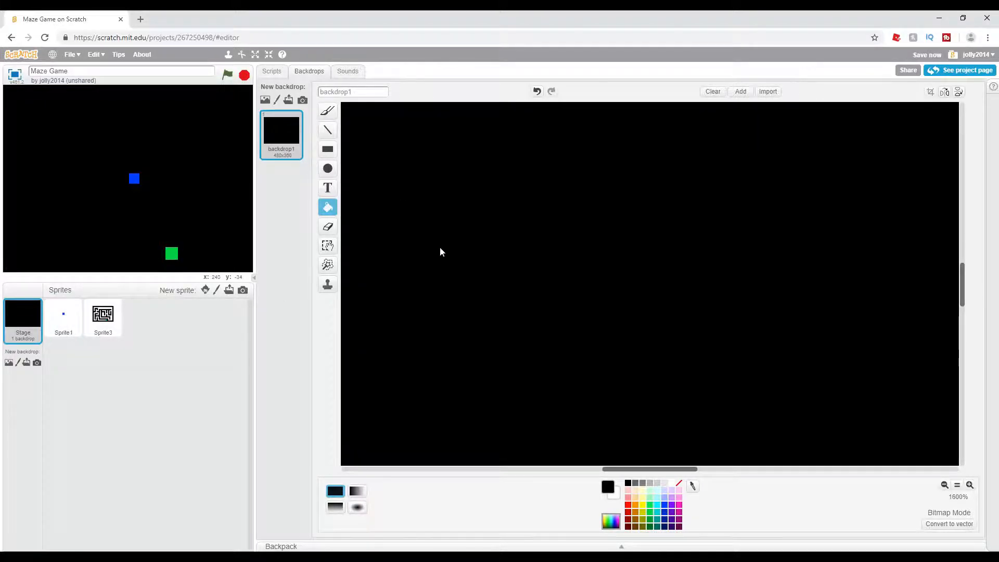
{"action": "left_click", "coordinate": [712, 92]}
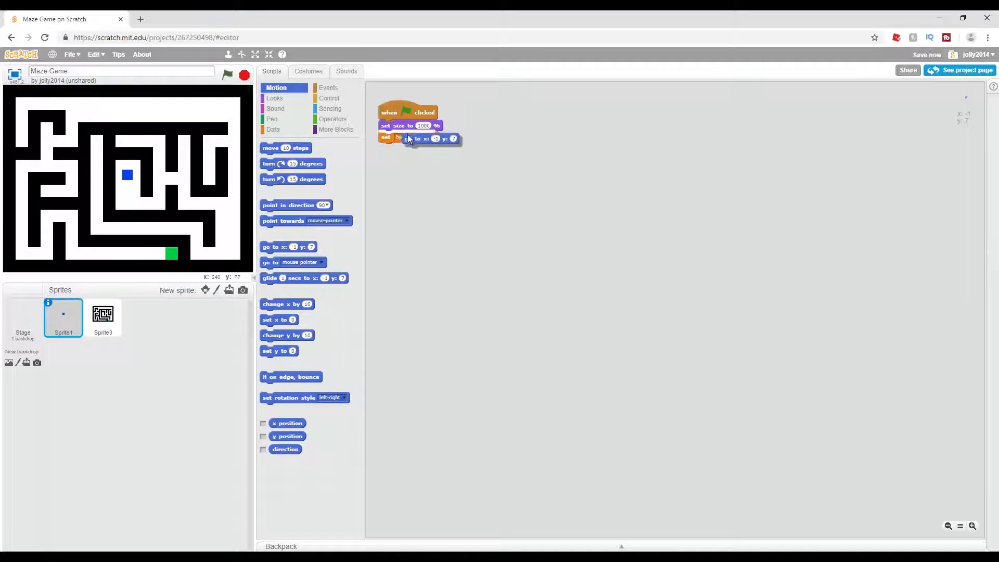
Add 'go to x:0 y:0' and a forever loop holding four empty if blocks to the start script
{"action": "left_click_drag", "start_coordinate": [420, 139], "coordinate": [408, 125]}
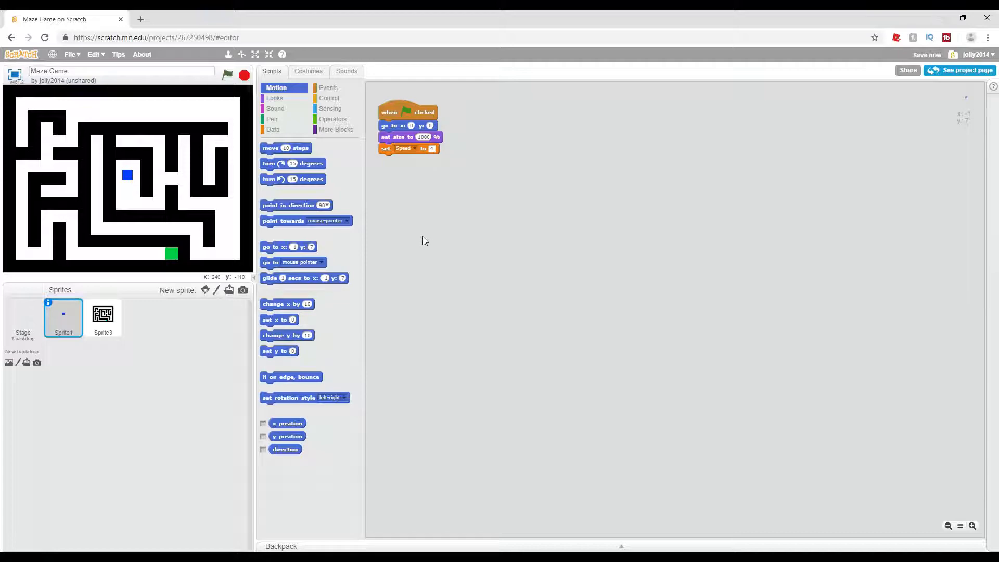
{"action": "left_click", "coordinate": [329, 97]}
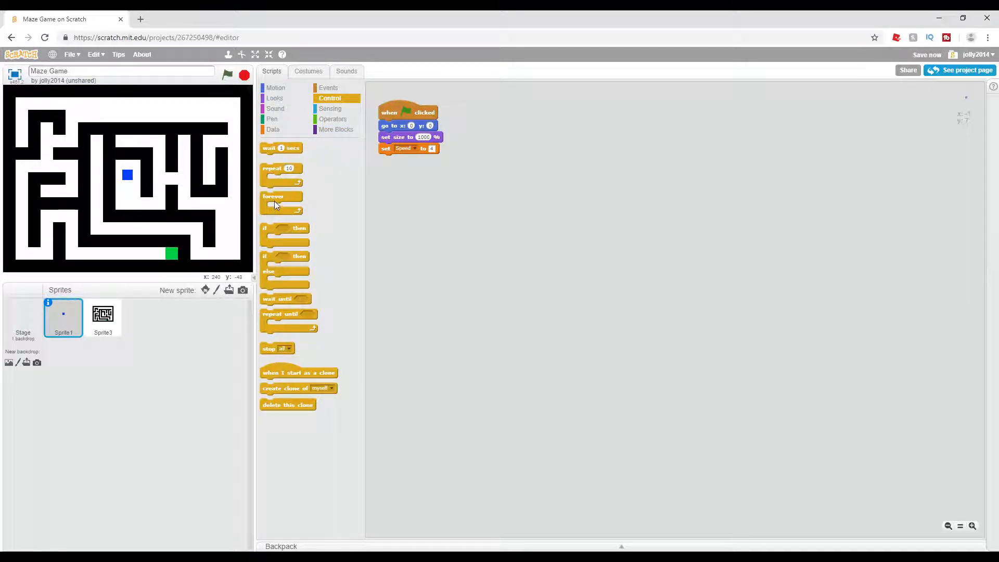
{"action": "left_click_drag", "start_coordinate": [272, 196], "coordinate": [400, 160]}
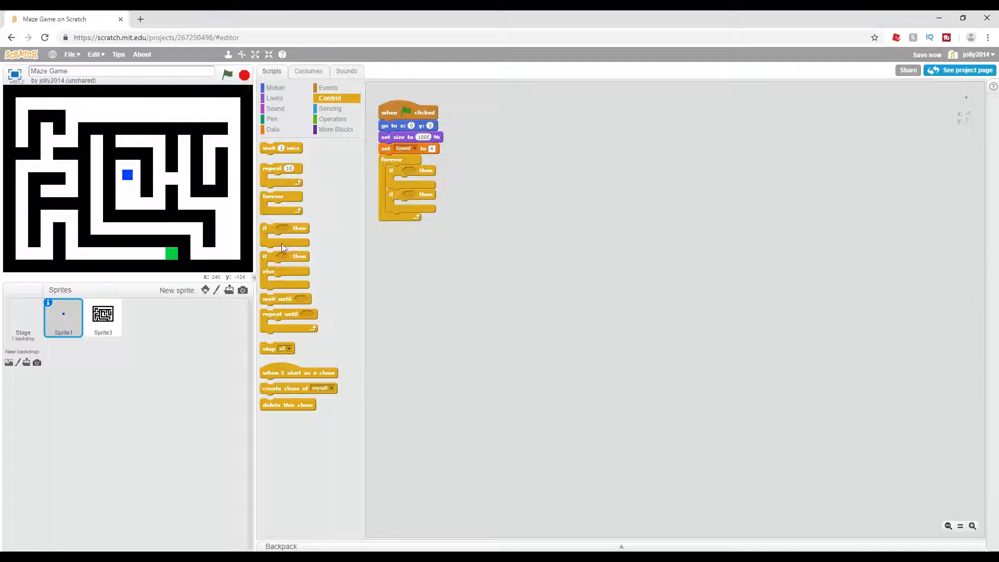
{"action": "left_click_drag", "start_coordinate": [283, 228], "coordinate": [408, 218]}
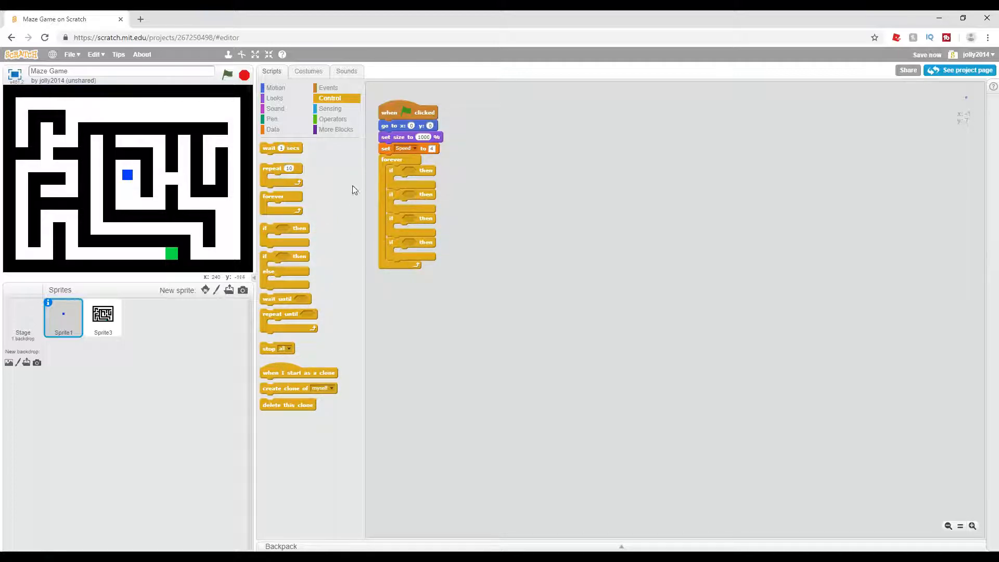
Put 'key pressed?' conditions into the if blocks, duplicating them, with the first set to right arrow
{"action": "left_click", "coordinate": [330, 108]}
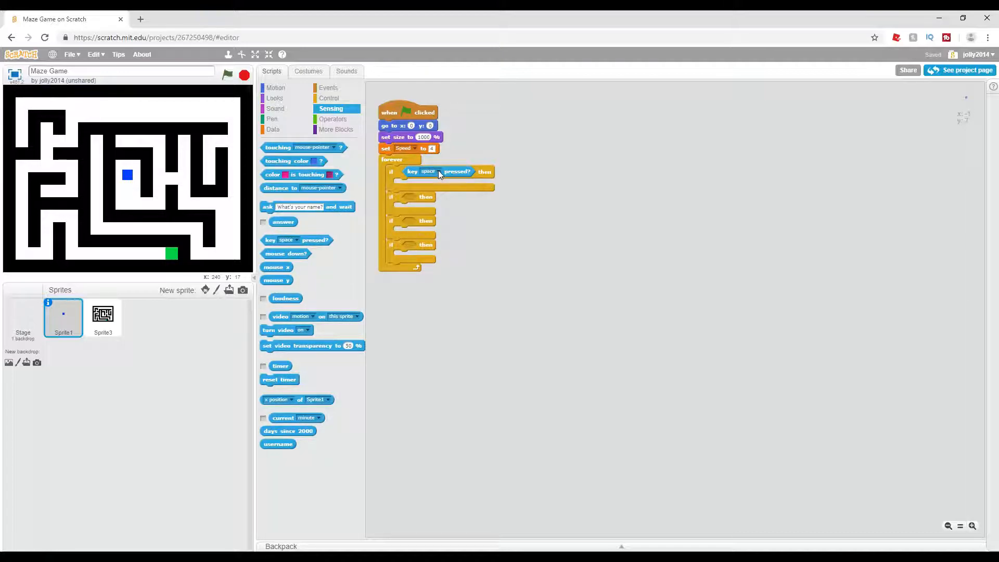
{"action": "right_click", "coordinate": [439, 171]}
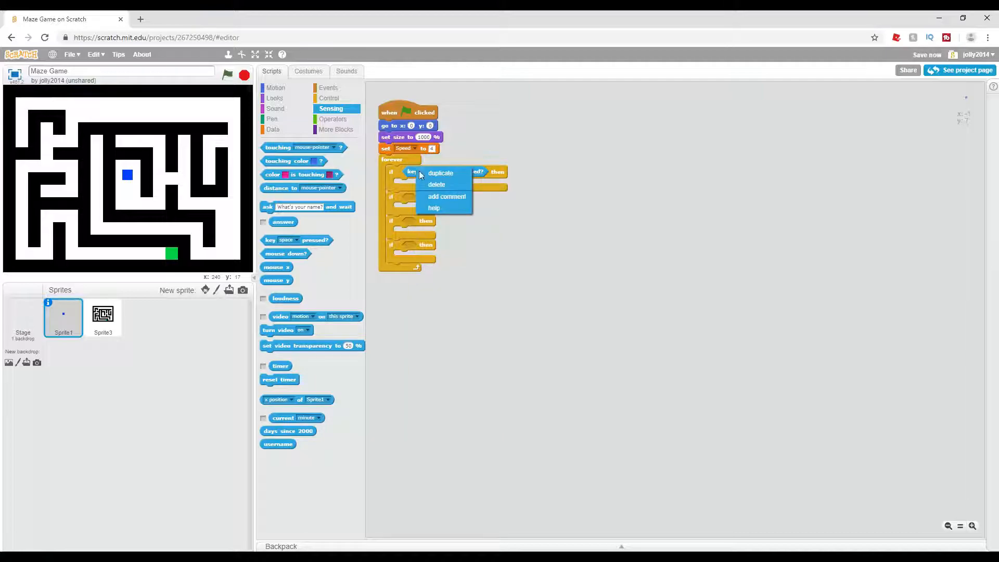
{"action": "left_click", "coordinate": [436, 184]}
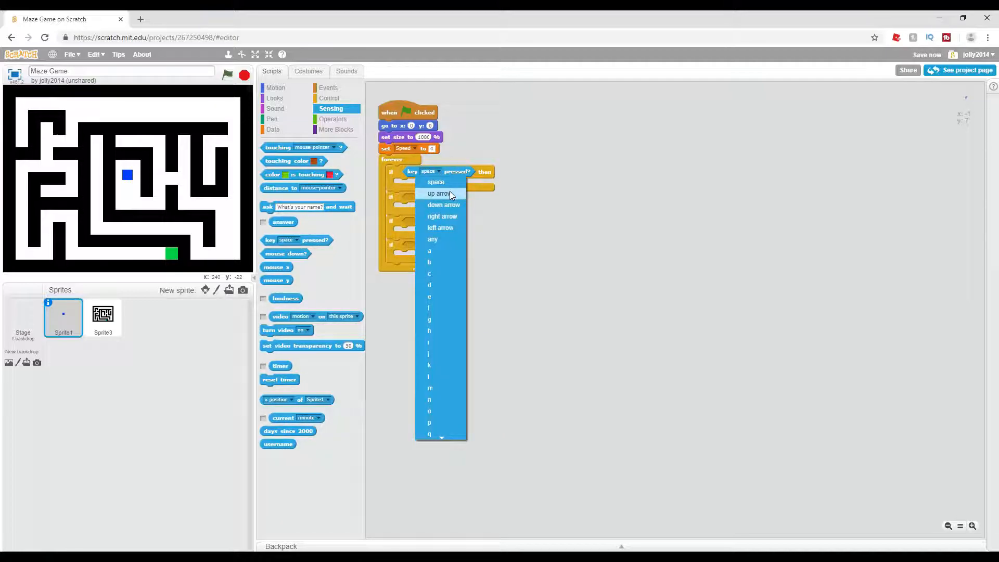
{"action": "left_click", "coordinate": [442, 216]}
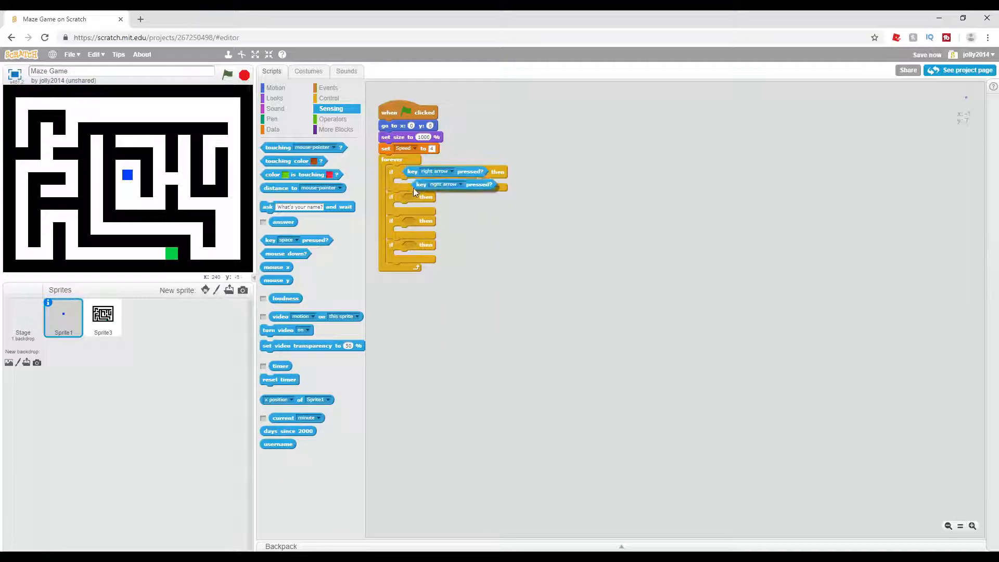
{"action": "right_click", "coordinate": [413, 224]}
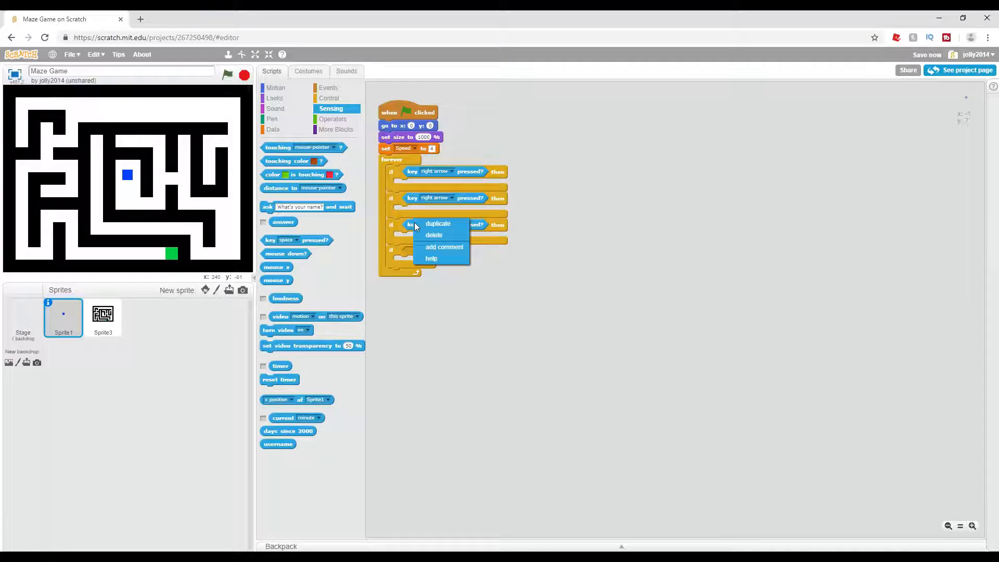
{"action": "left_click", "coordinate": [435, 198]}
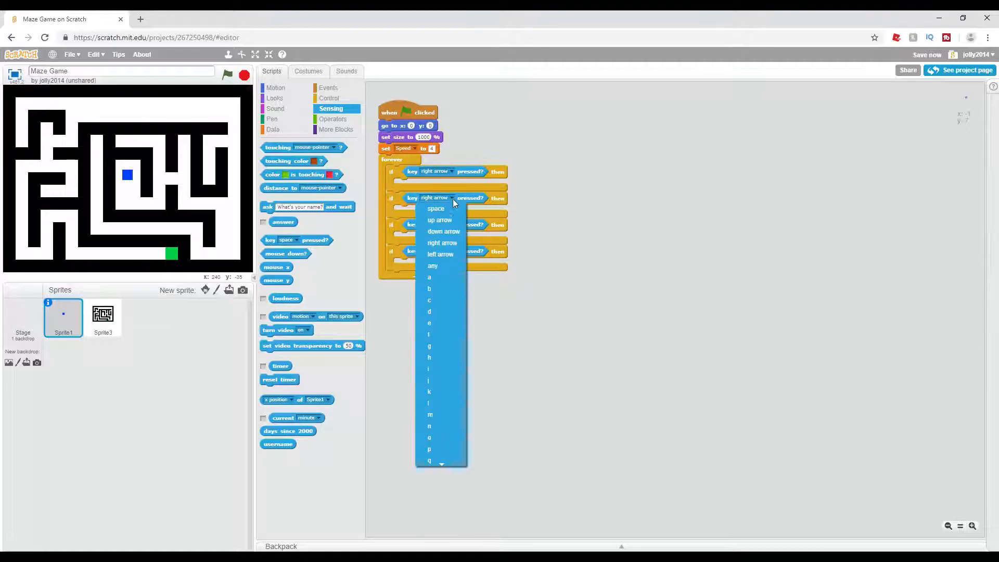
Set the remaining conditions to left, up and down arrow keys
{"action": "left_click", "coordinate": [441, 254]}
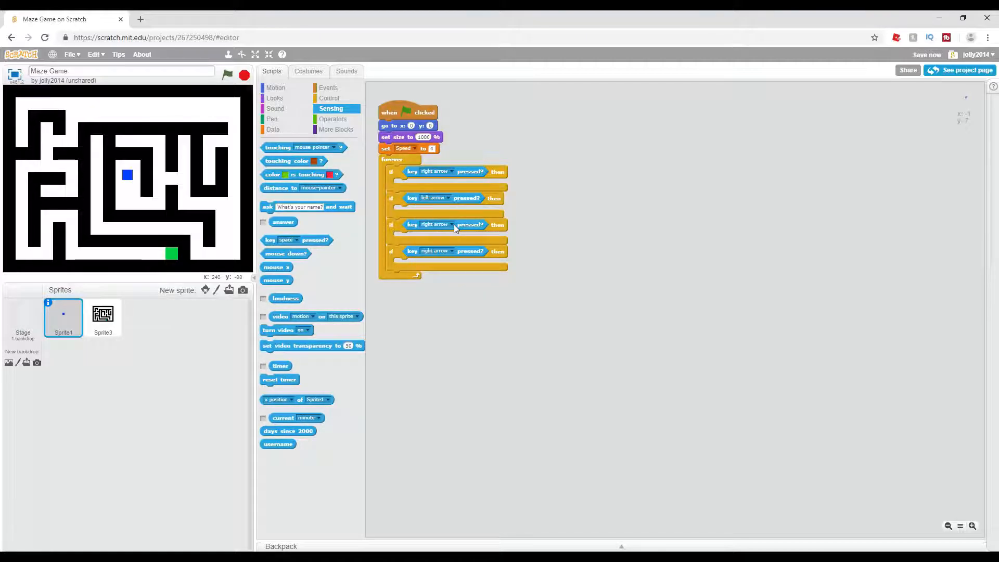
{"action": "left_click", "coordinate": [434, 225]}
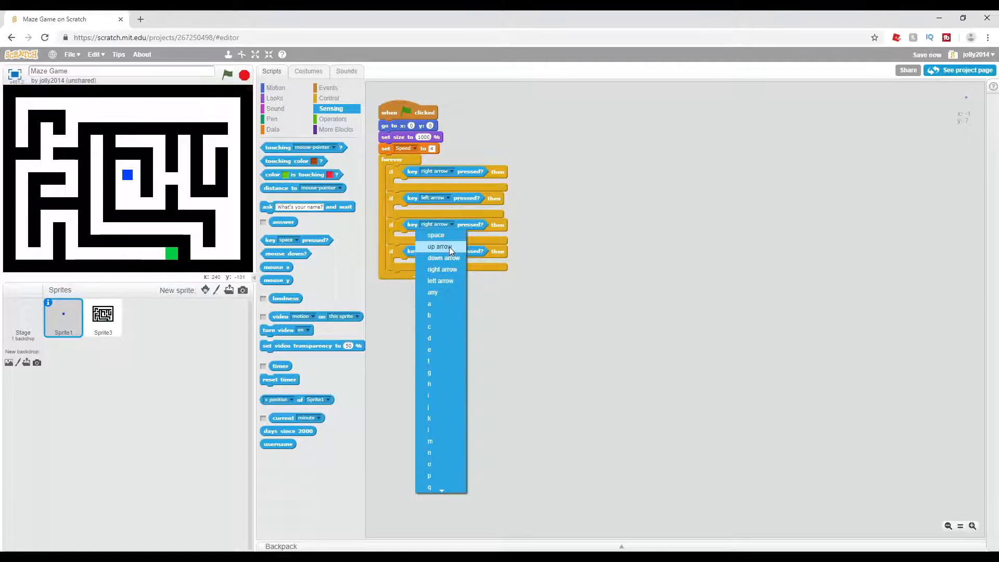
{"action": "left_click", "coordinate": [440, 246]}
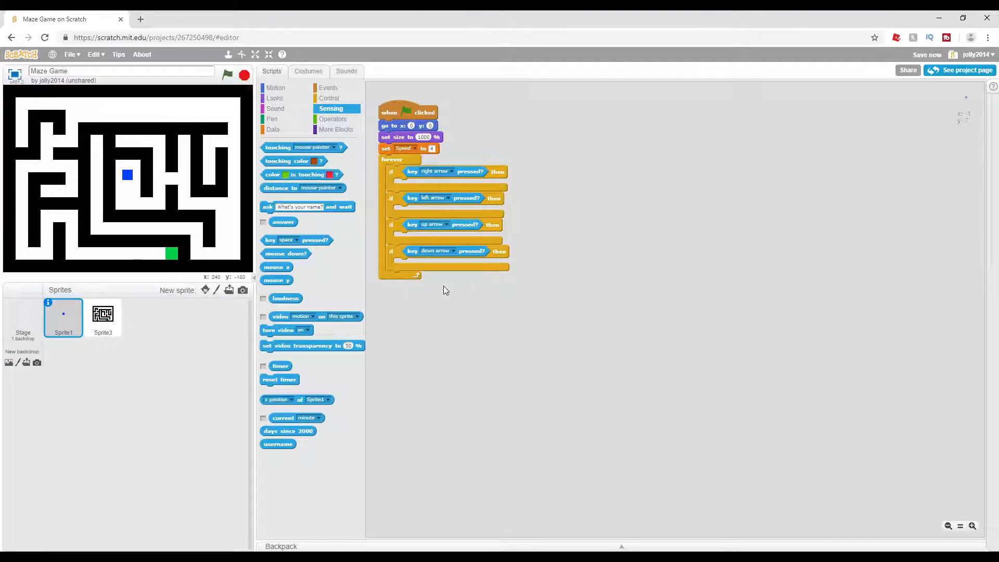
{"action": "left_click", "coordinate": [276, 87]}
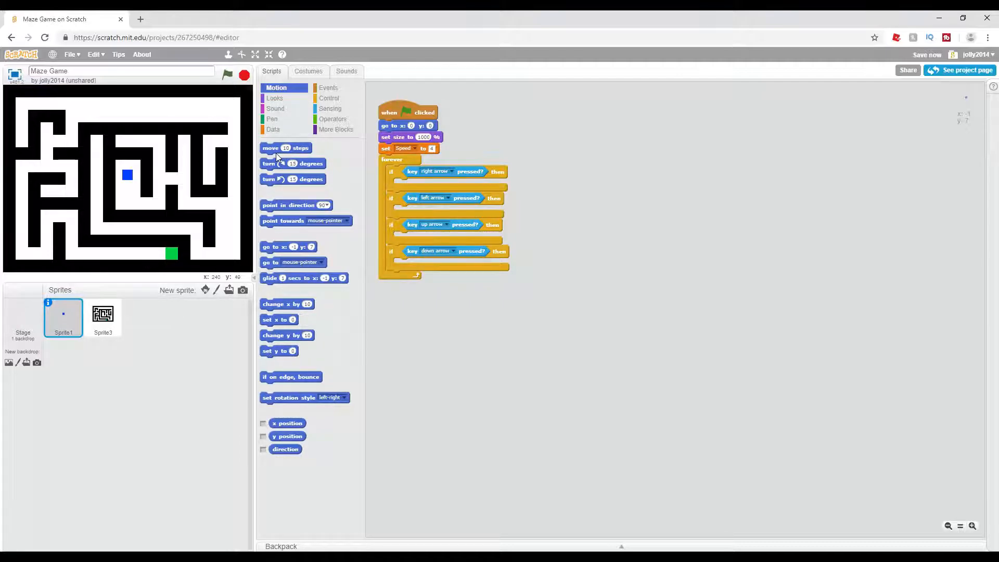
{"action": "mouse_move", "coordinate": [290, 320]}
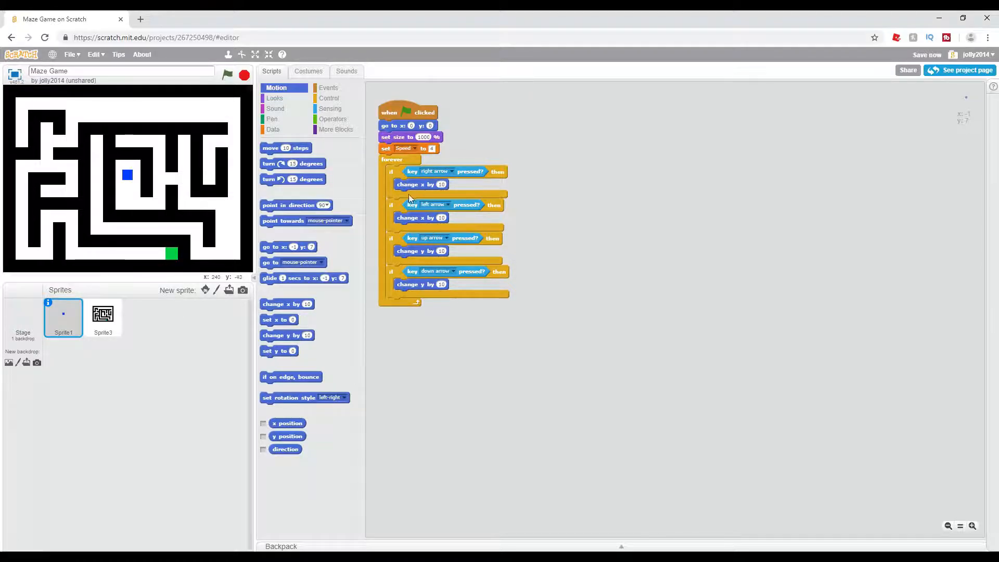
{"action": "mouse_move", "coordinate": [287, 126]}
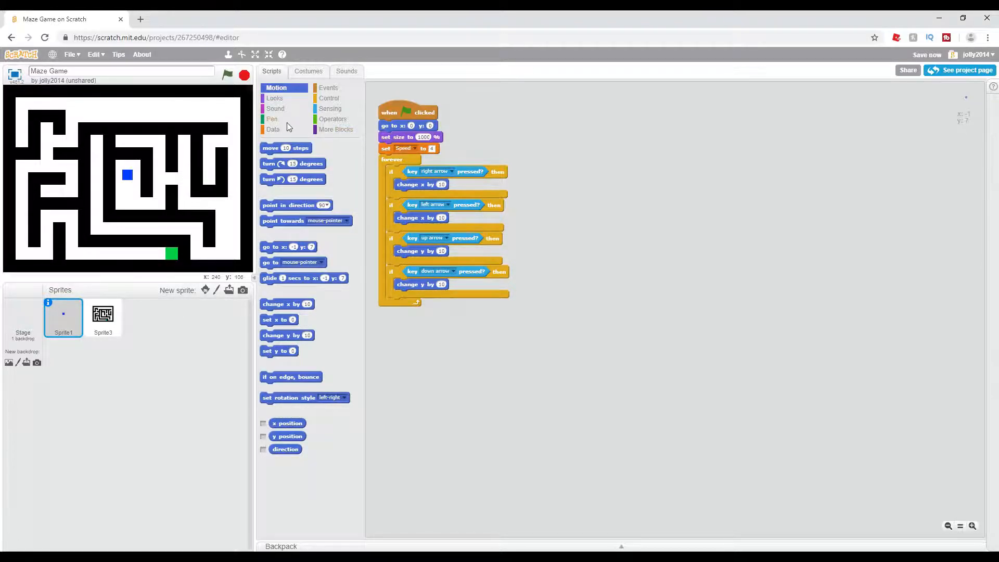
Make each arrow branch change x or y by Speed, then run the project to test movement
{"action": "left_click", "coordinate": [273, 129]}
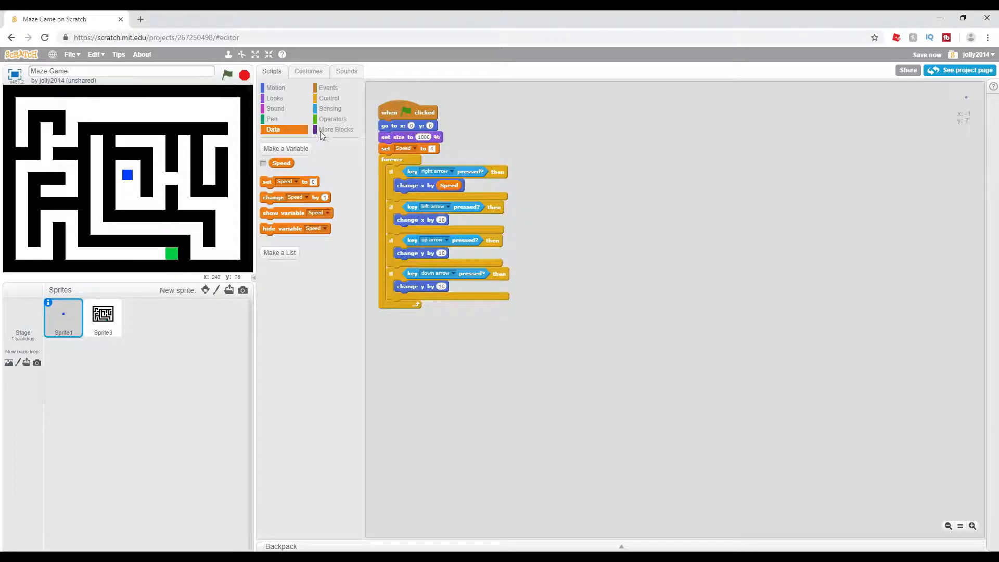
{"action": "left_click", "coordinate": [333, 118]}
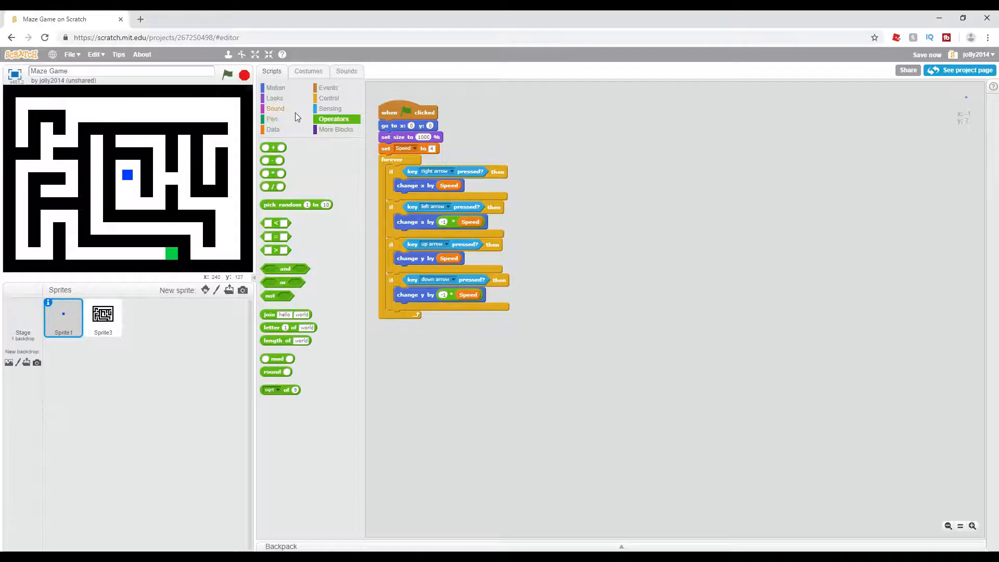
{"action": "left_click", "coordinate": [227, 74]}
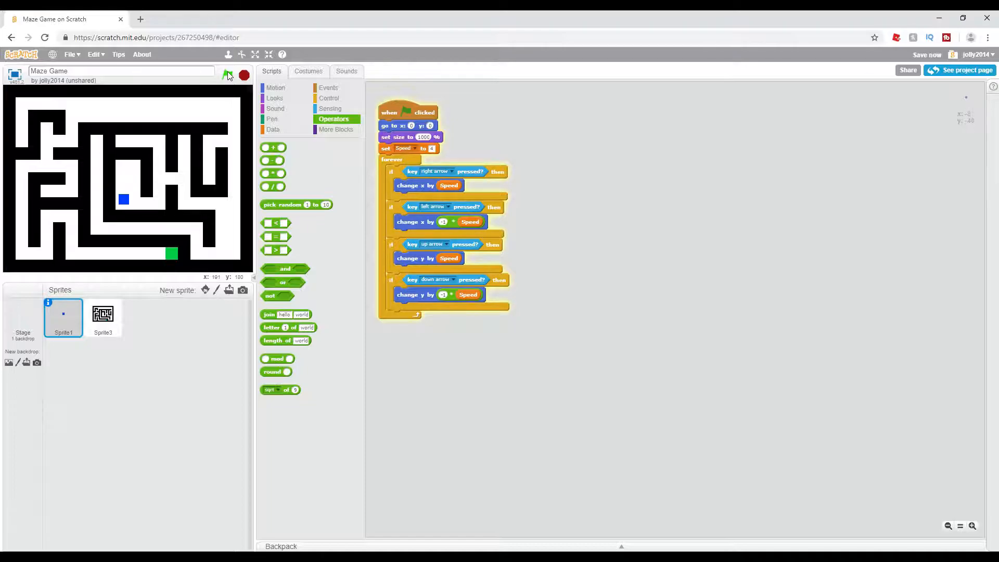
Test moving the player with arrow keys, then duplicate the movement blocks as loose copies
{"action": "key", "text": "Up"}
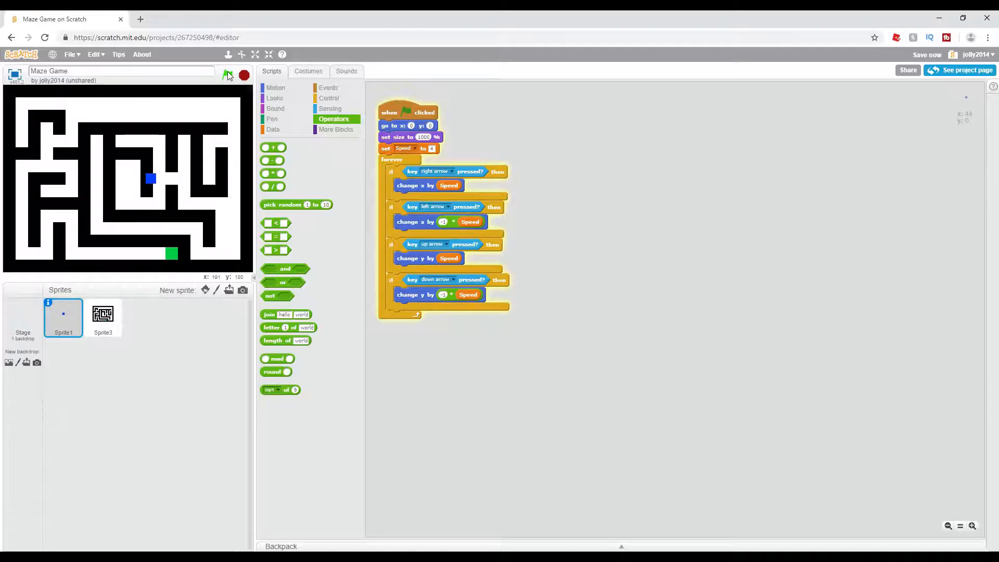
{"action": "right_click", "coordinate": [416, 258]}
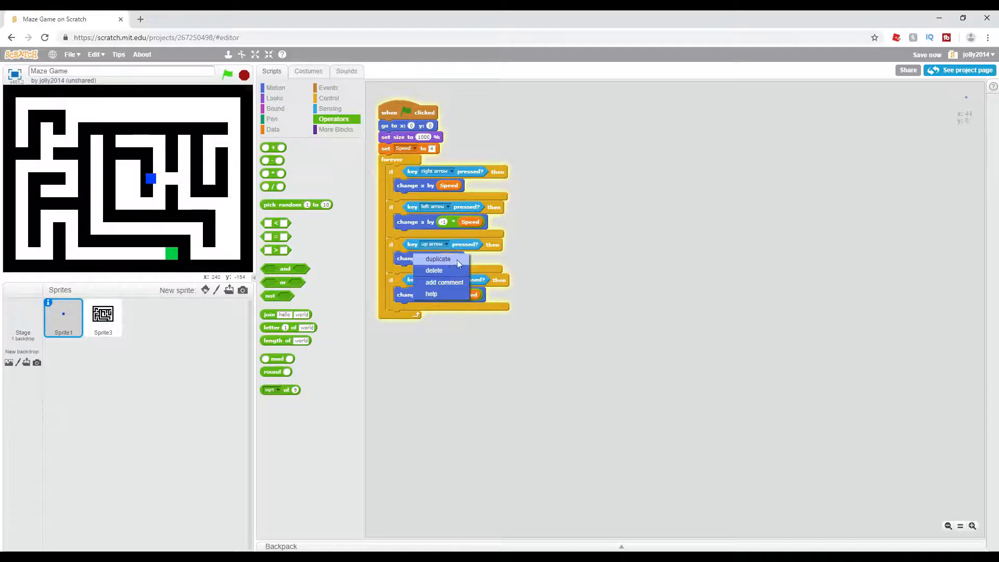
{"action": "left_click", "coordinate": [438, 260]}
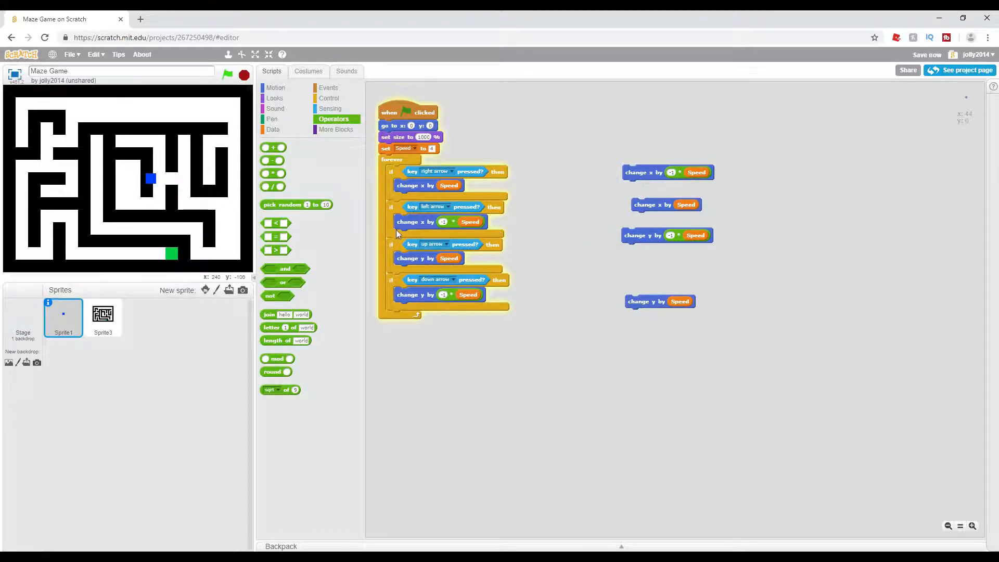
{"action": "left_click", "coordinate": [329, 98]}
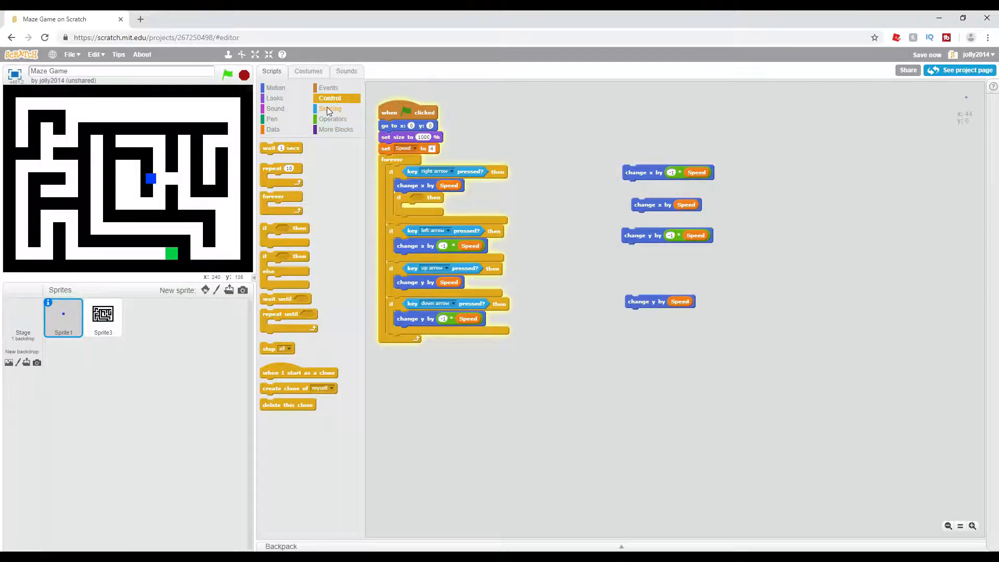
Add an 'if touching Sprite3' check inside the right-arrow branch
{"action": "left_click", "coordinate": [330, 108]}
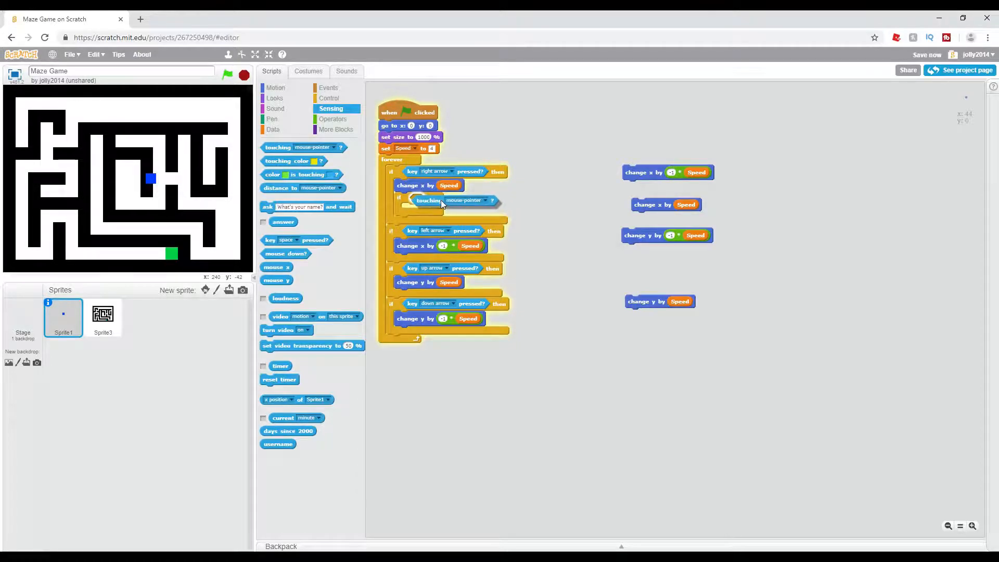
{"action": "left_click", "coordinate": [465, 200]}
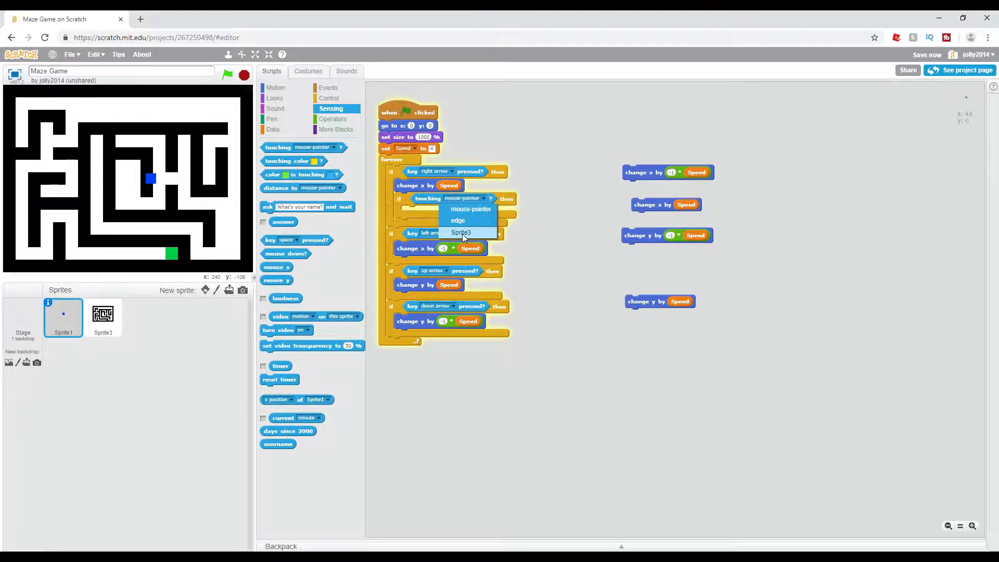
{"action": "left_click", "coordinate": [461, 232]}
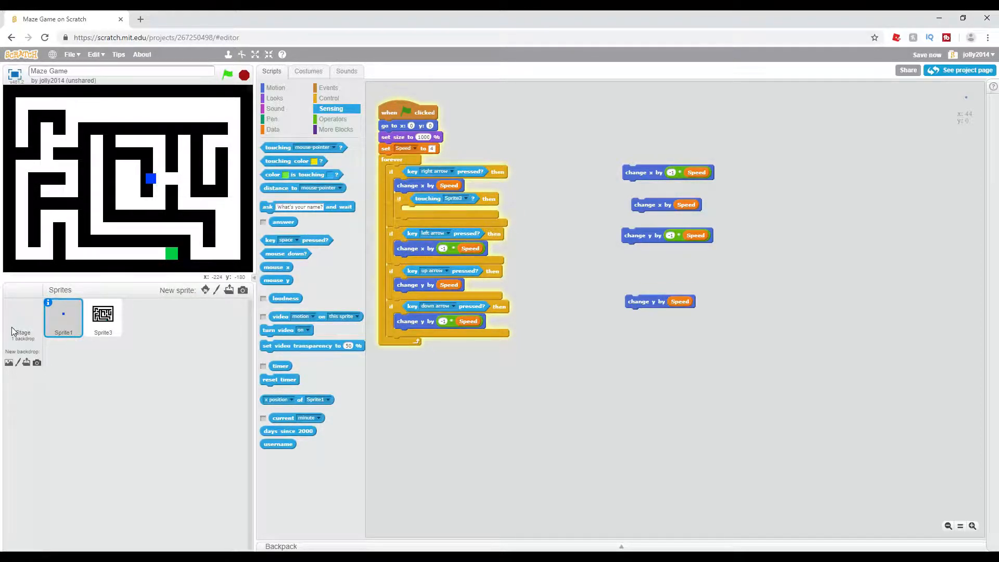
{"action": "mouse_move", "coordinate": [27, 325]}
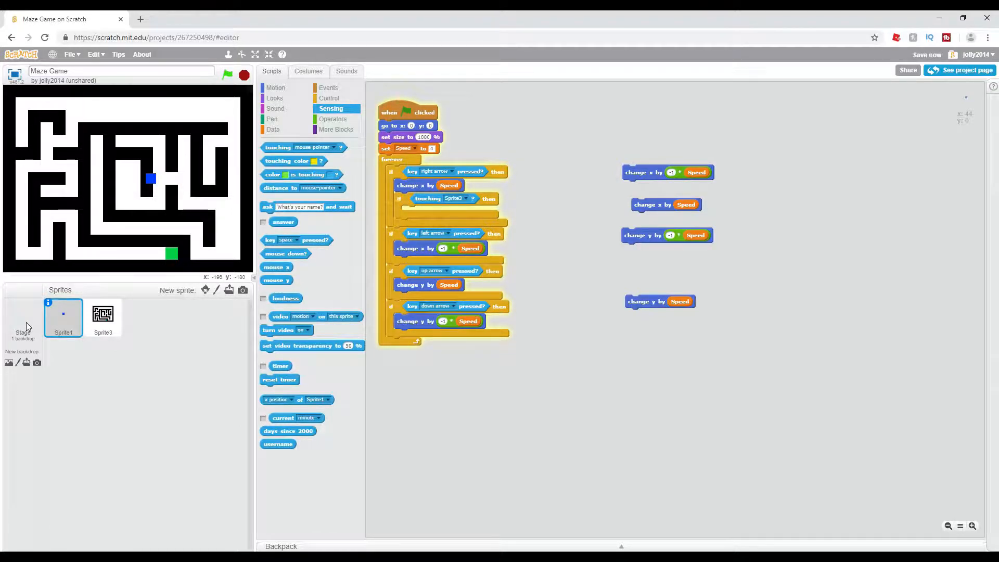
Inspect the stage backdrop and Sprite3's maze costume, then open Sprite1's blue square costume2
{"action": "left_click", "coordinate": [22, 320]}
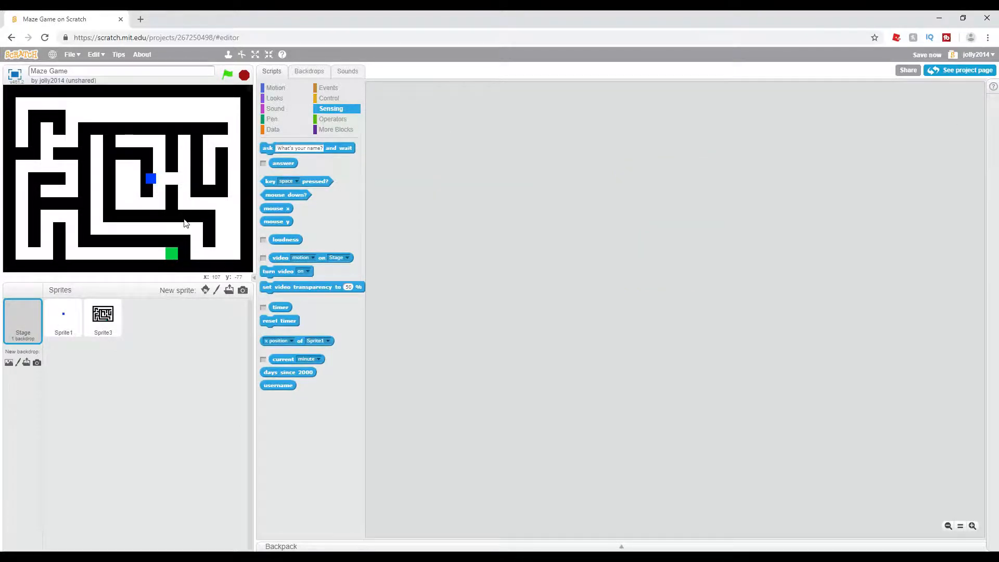
{"action": "left_click", "coordinate": [308, 70]}
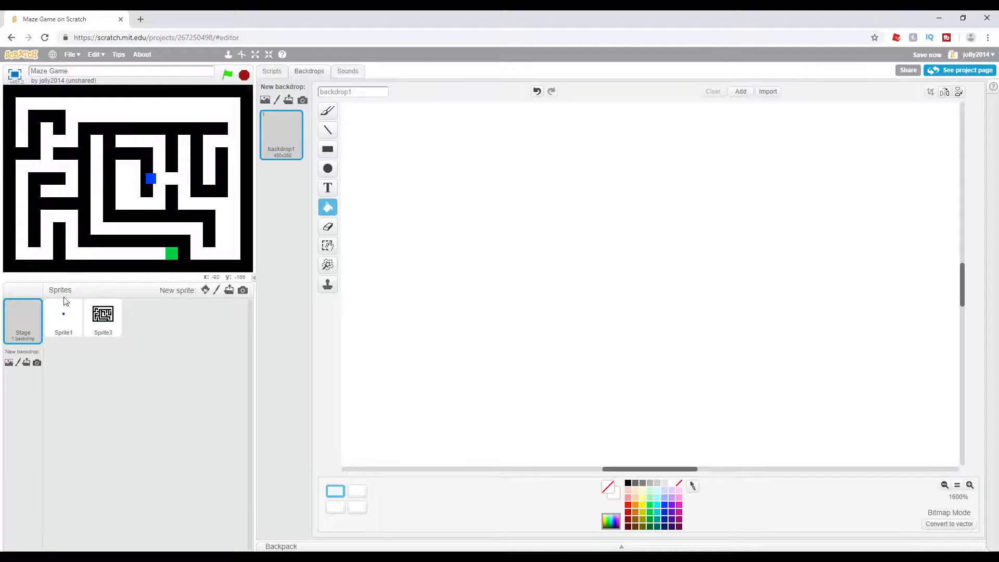
{"action": "left_click", "coordinate": [63, 318]}
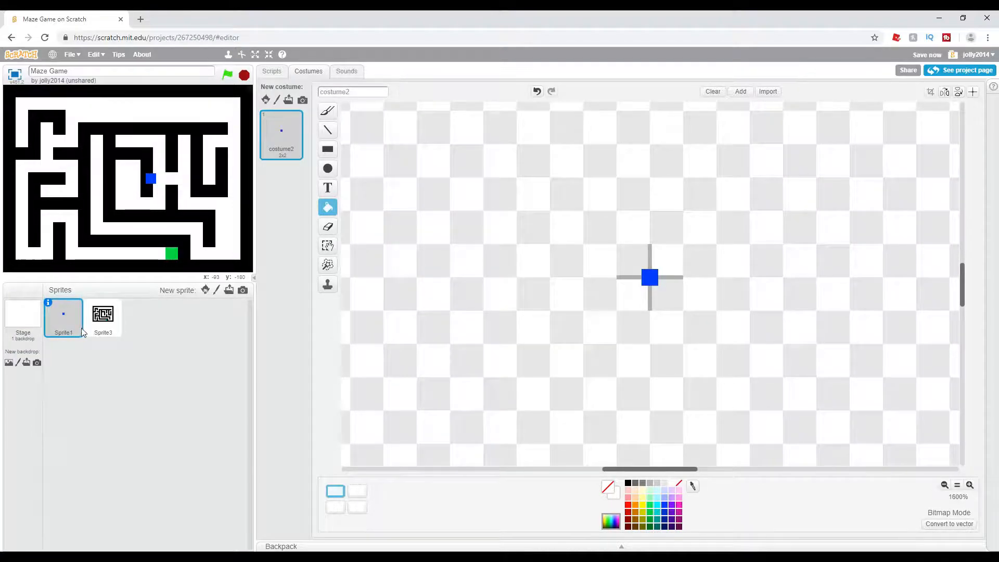
{"action": "mouse_move", "coordinate": [159, 203]}
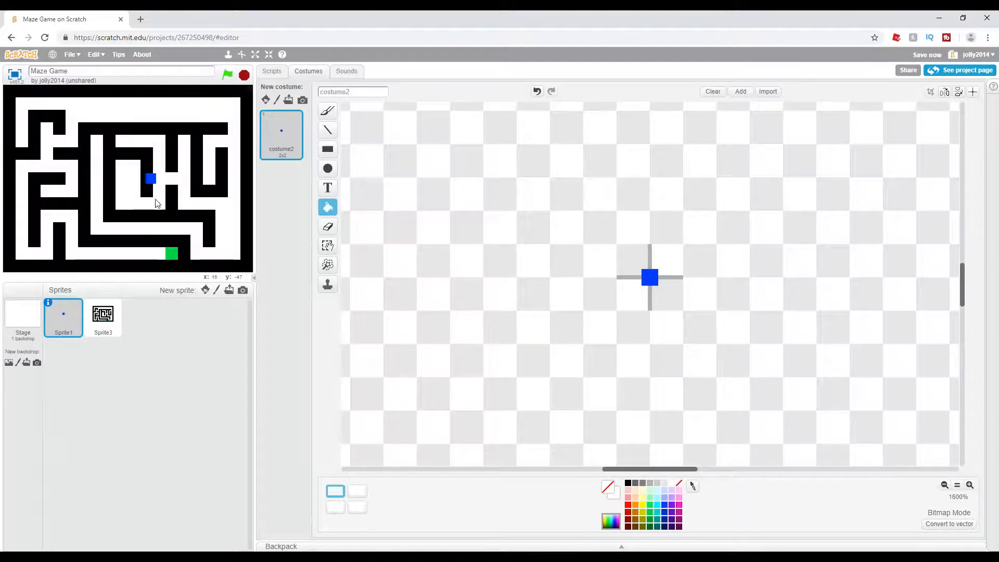
{"action": "left_click", "coordinate": [103, 318]}
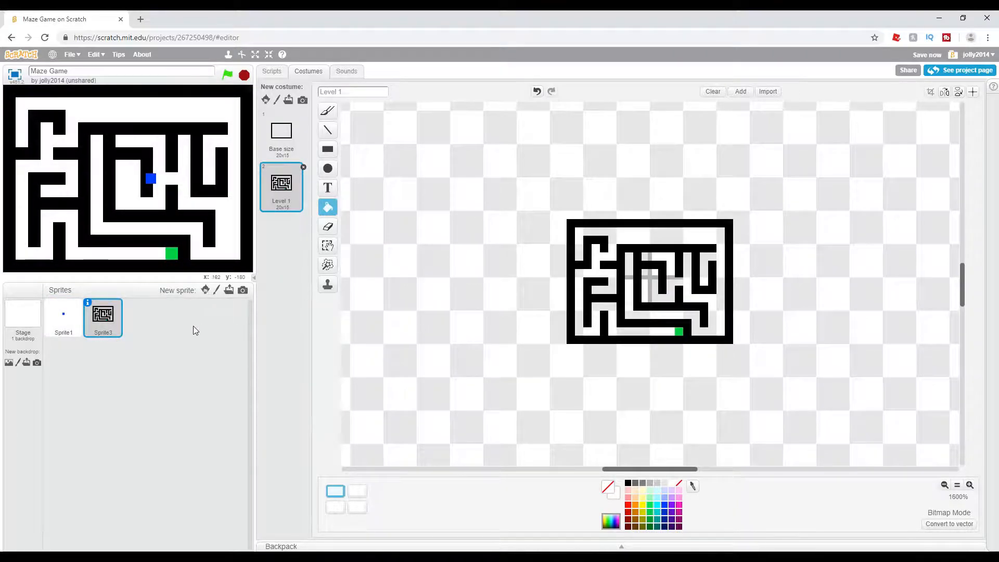
{"action": "mouse_move", "coordinate": [143, 345]}
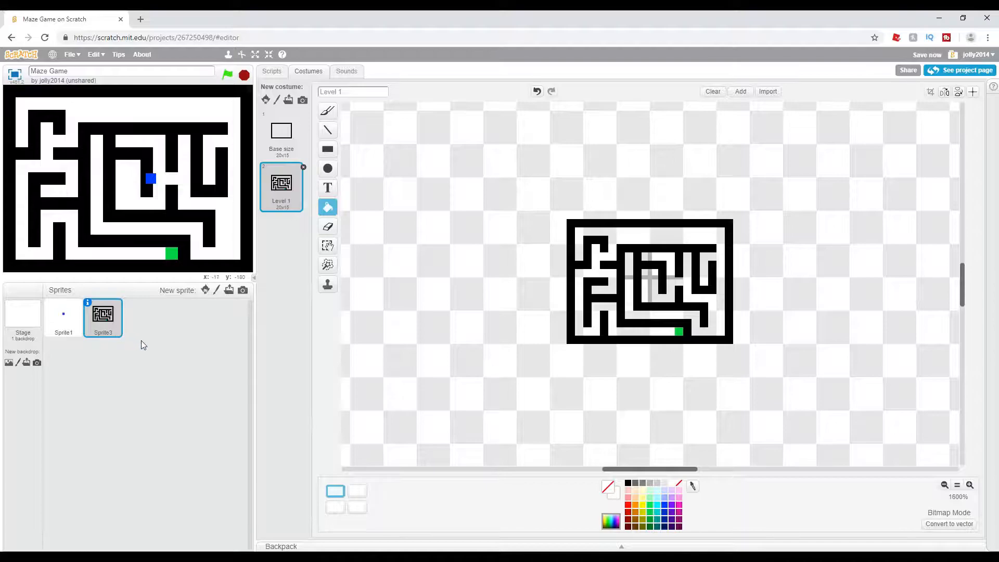
{"action": "mouse_move", "coordinate": [132, 341]}
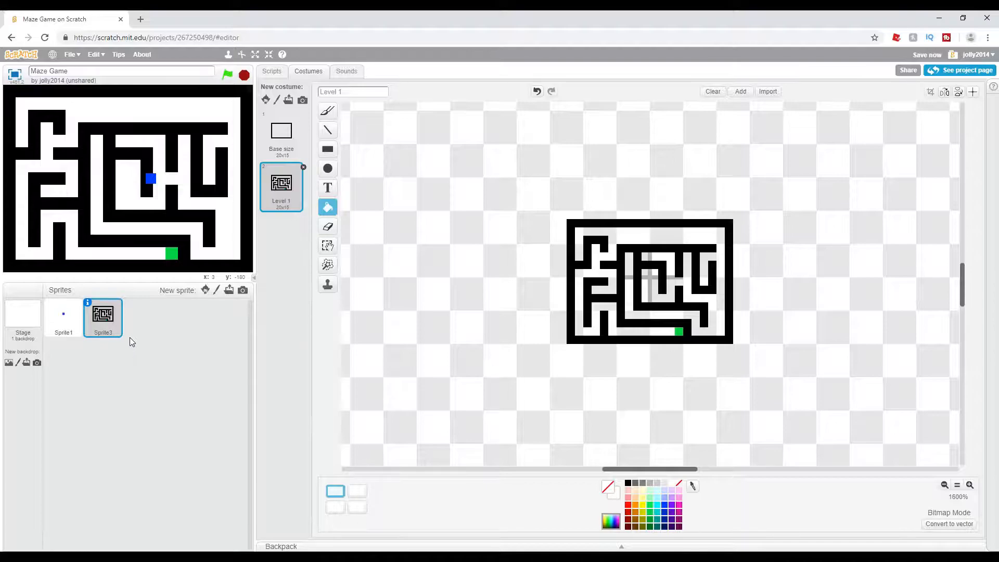
{"action": "mouse_move", "coordinate": [102, 348]}
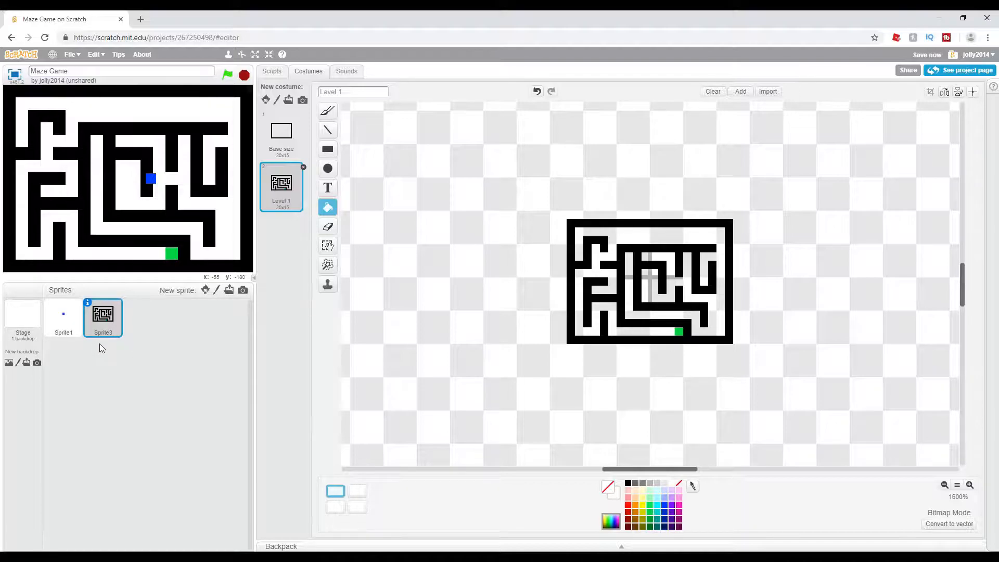
{"action": "mouse_move", "coordinate": [69, 342]}
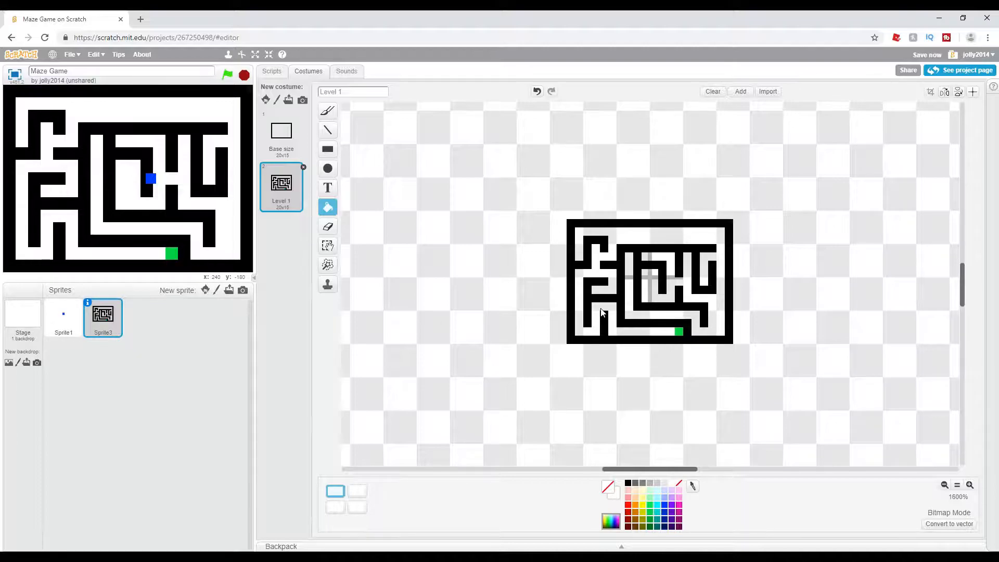
{"action": "mouse_move", "coordinate": [420, 209]}
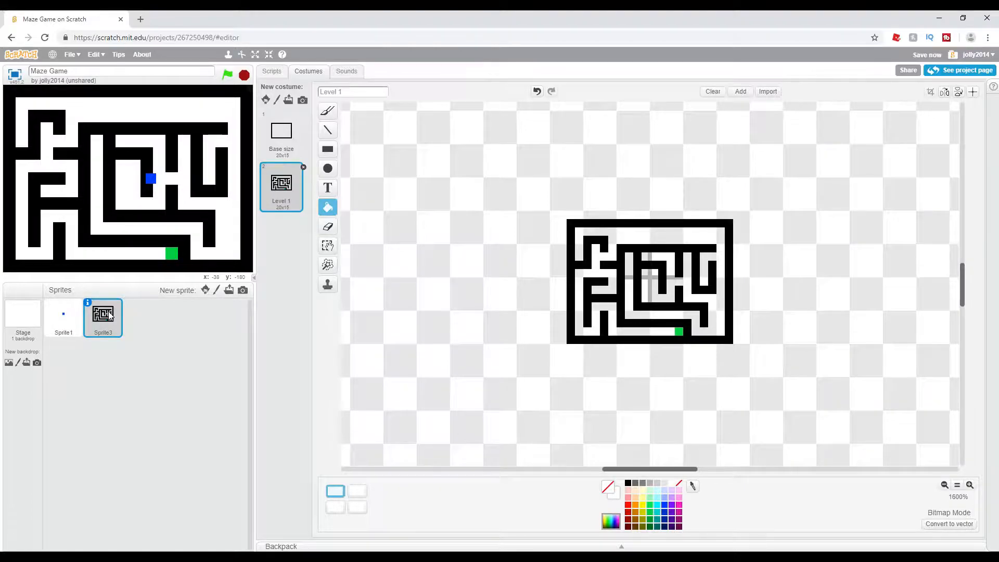
{"action": "left_click", "coordinate": [63, 316]}
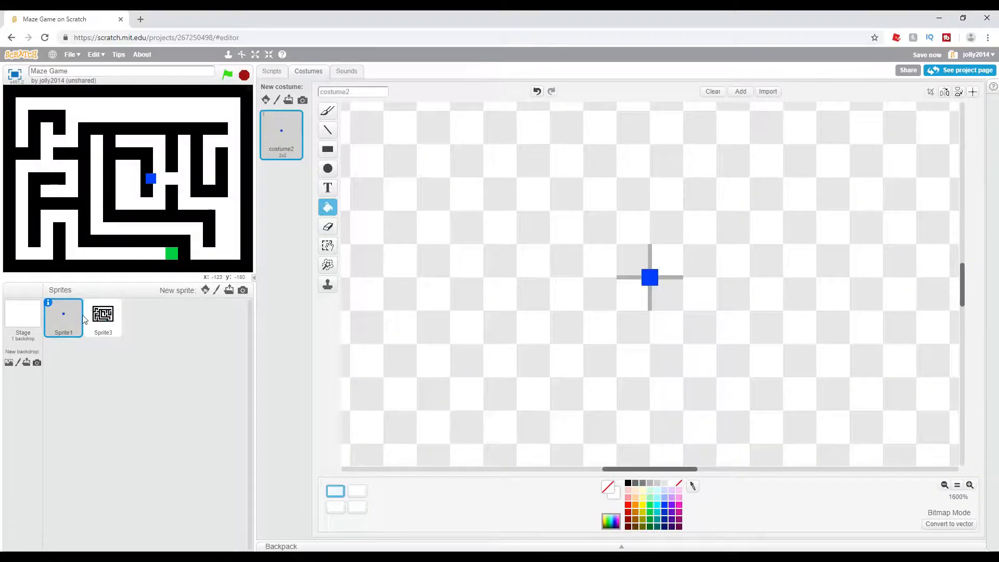
{"action": "left_click", "coordinate": [103, 316]}
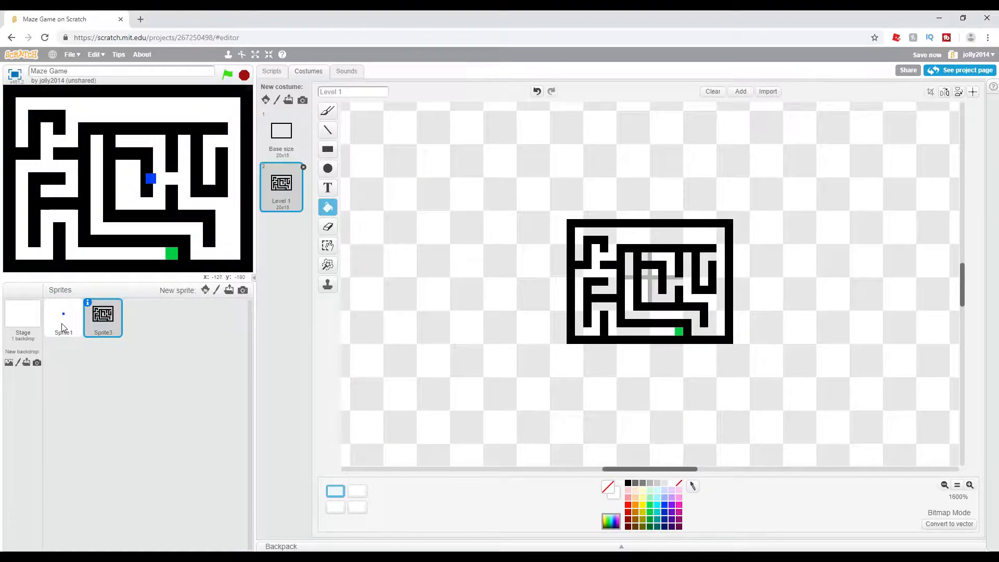
{"action": "left_click", "coordinate": [62, 319]}
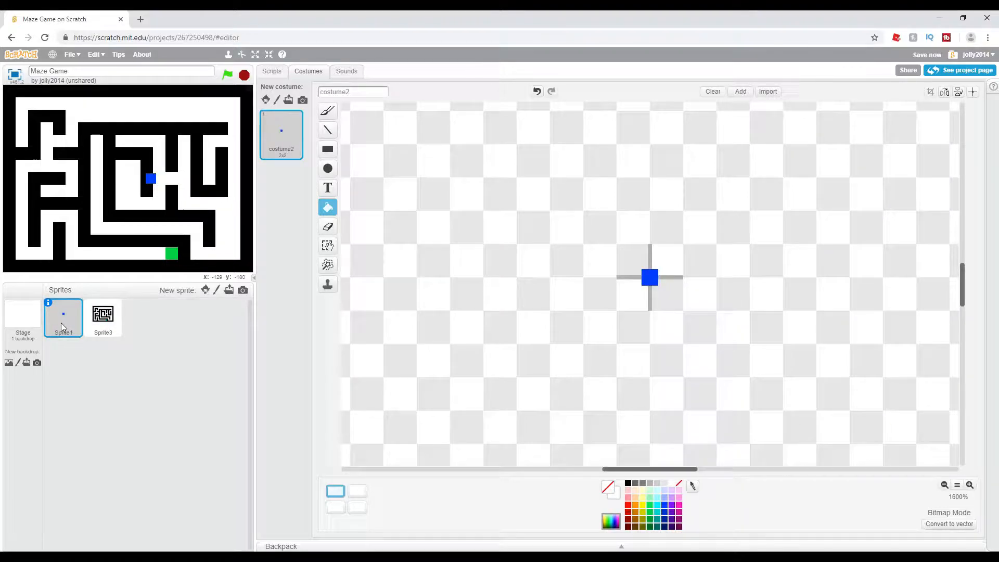
Return to Sprite1's scripts showing the loop with its touching Sprite3 check
{"action": "left_click", "coordinate": [271, 71]}
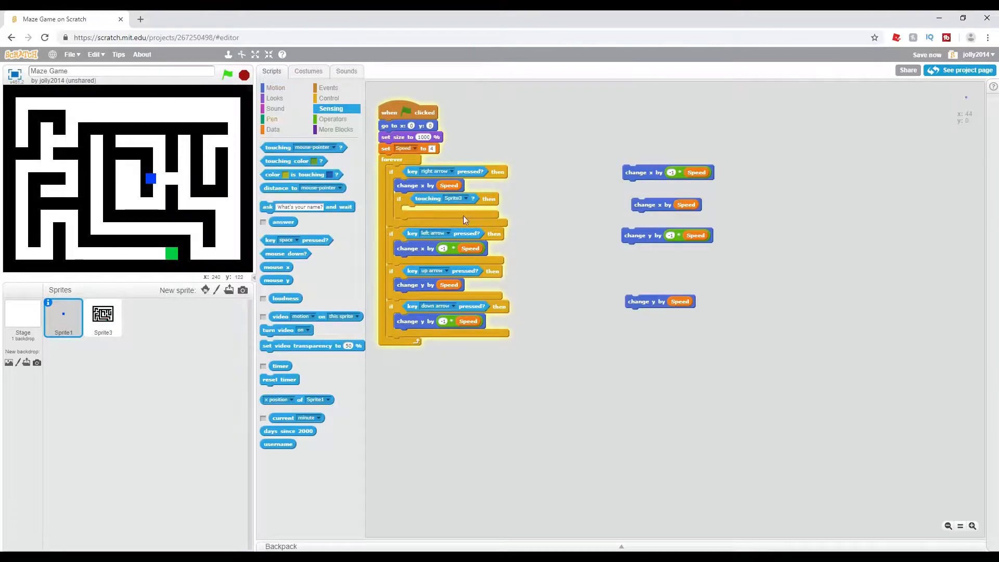
{"action": "mouse_move", "coordinate": [426, 210]}
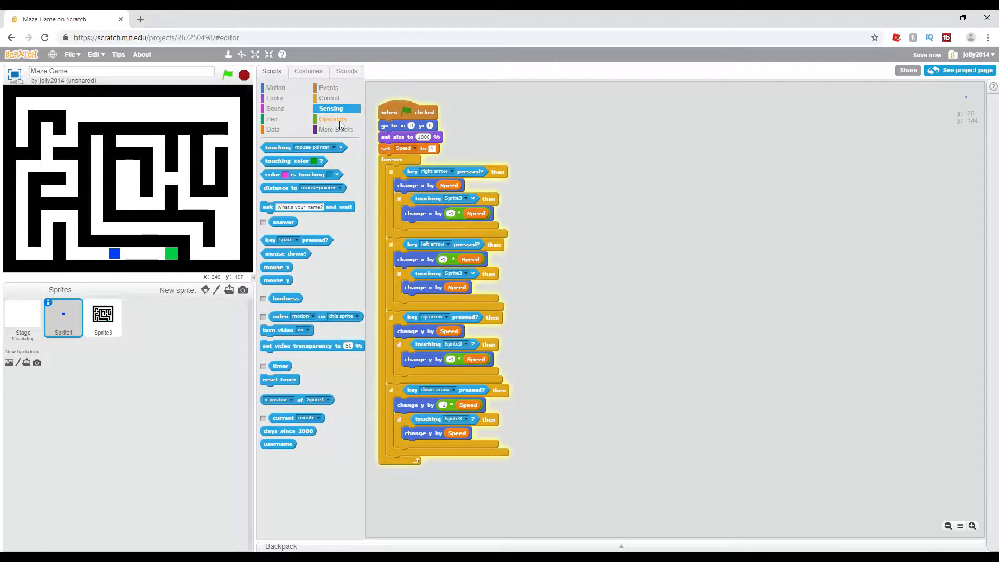
Make each wall check 'touching Sprite3 and not touching color', duplicating the combined condition
{"action": "left_click", "coordinate": [332, 118]}
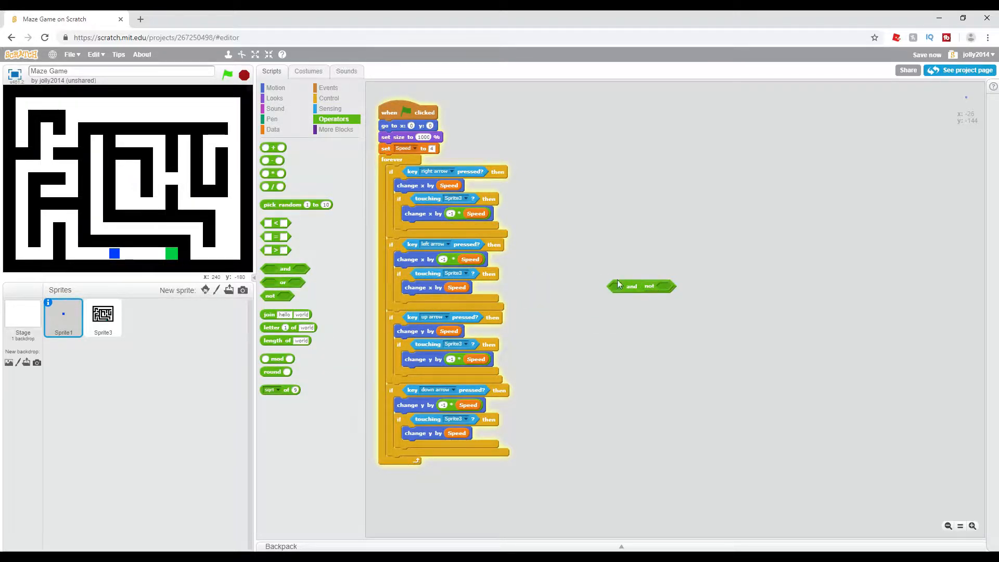
{"action": "left_click", "coordinate": [330, 108]}
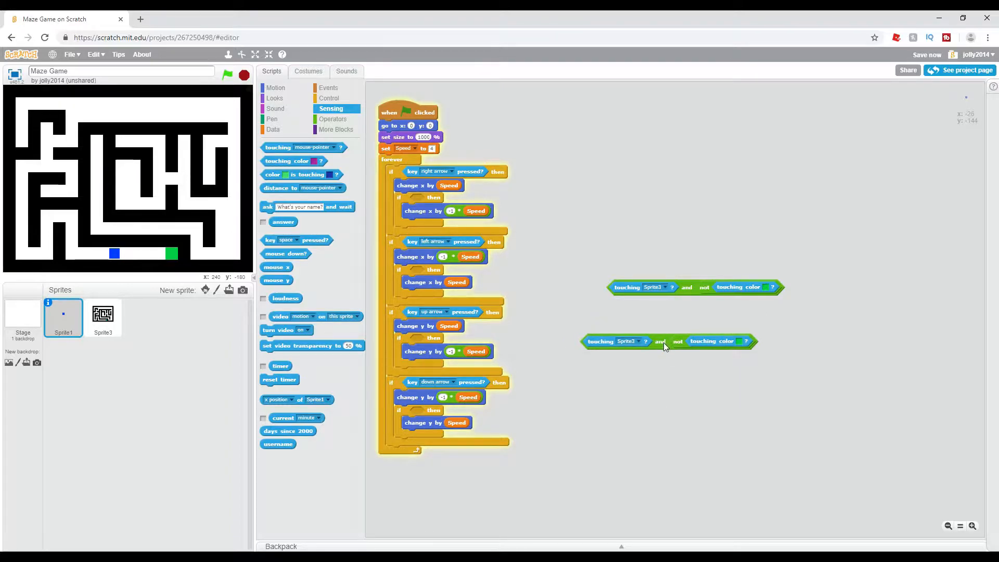
{"action": "right_click", "coordinate": [666, 346]}
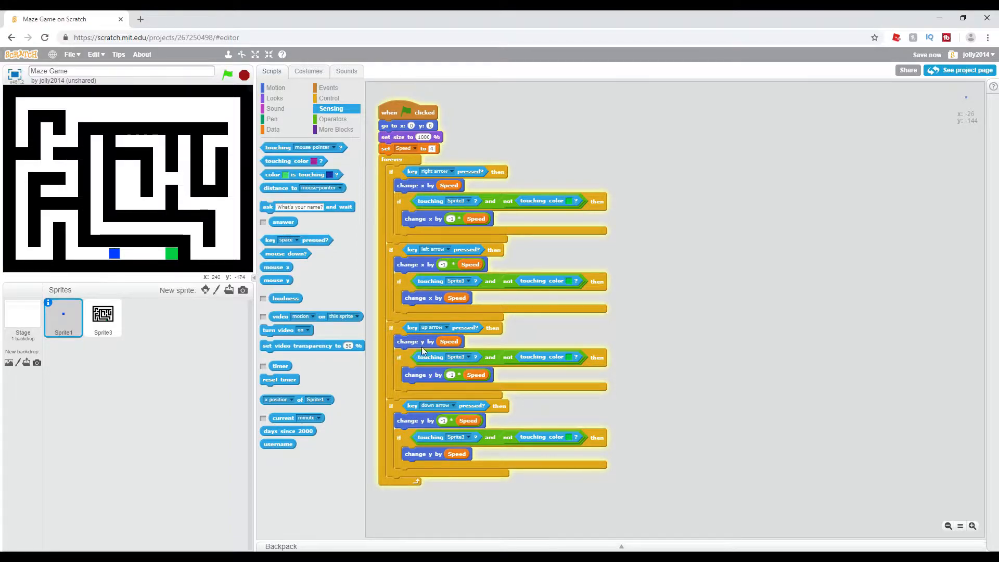
Test-run the game steering to the green square, then open the Stage's white backdrop for editing
{"action": "left_click", "coordinate": [228, 75]}
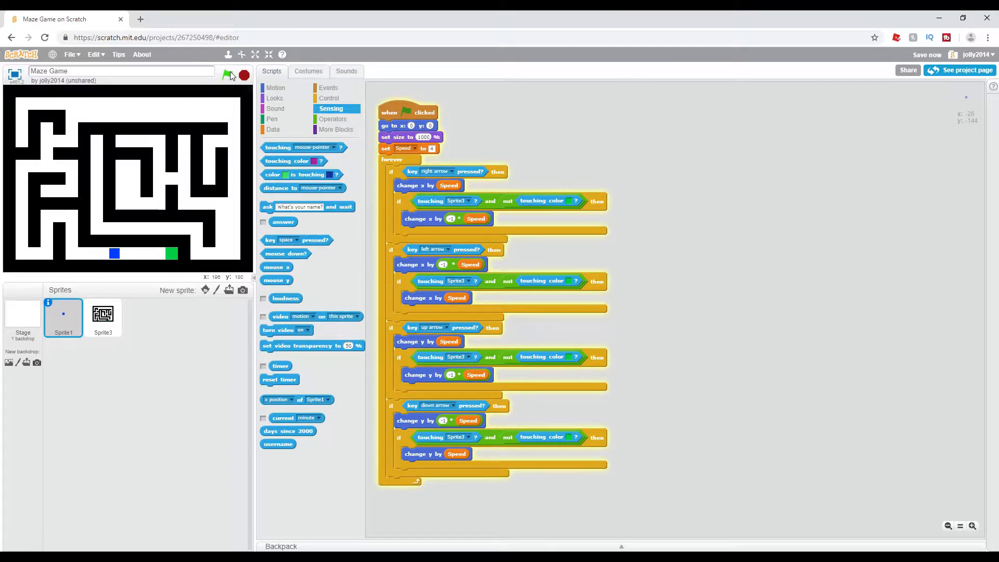
{"action": "left_click", "coordinate": [228, 74]}
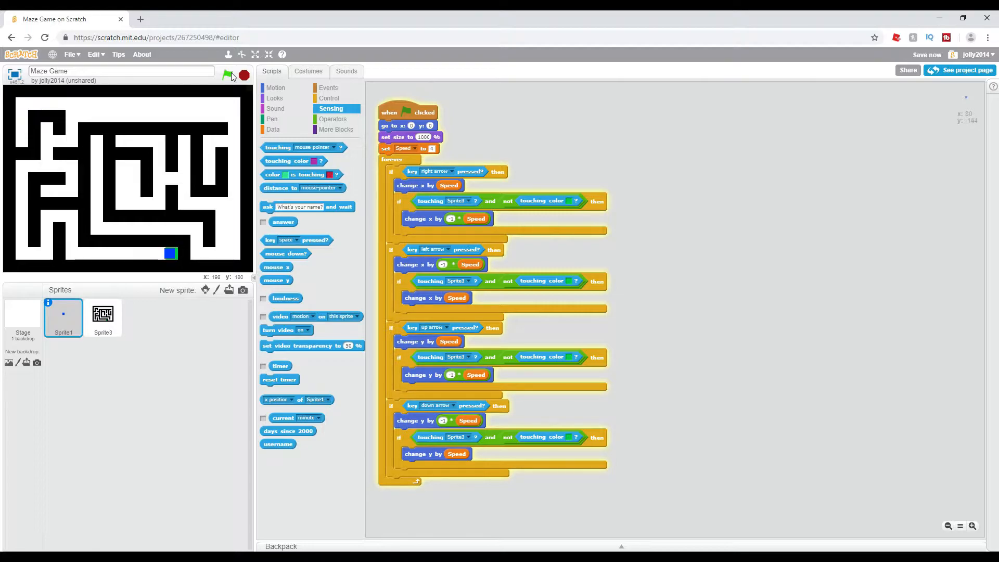
{"action": "left_click", "coordinate": [226, 75]}
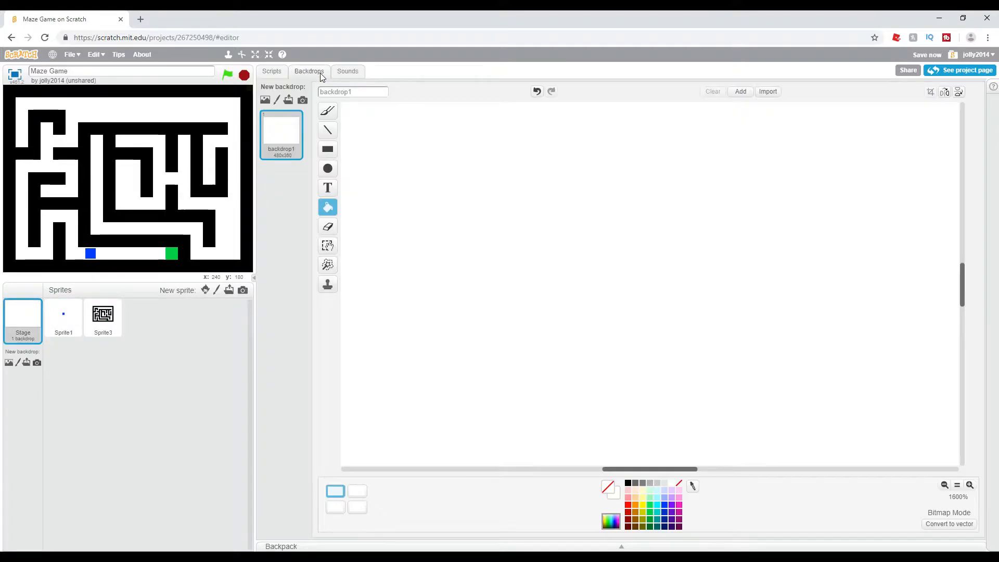
Fill the Stage backdrop black, clear it again, and return to Sprite1's scripts
{"action": "left_click", "coordinate": [328, 169]}
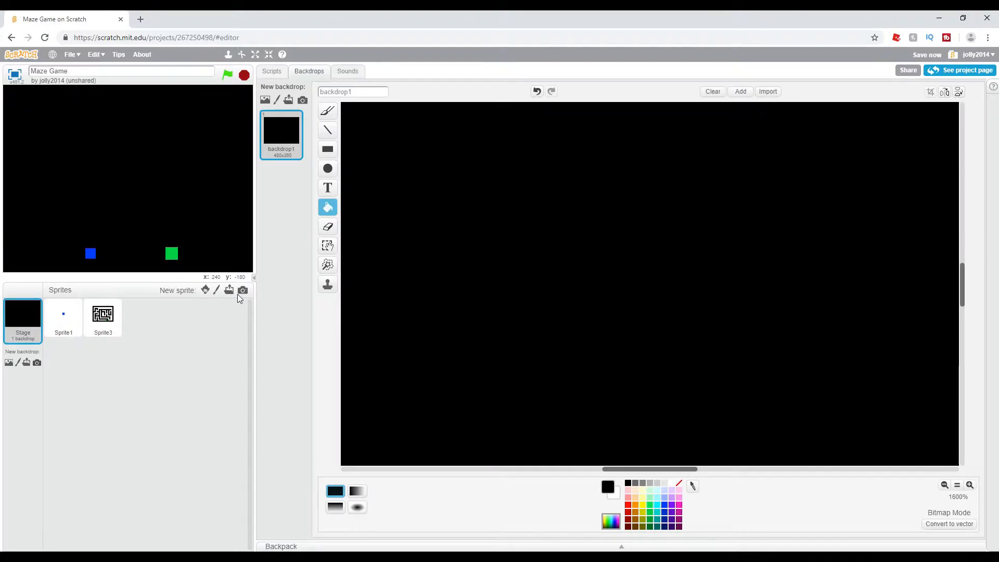
{"action": "mouse_move", "coordinate": [229, 291]}
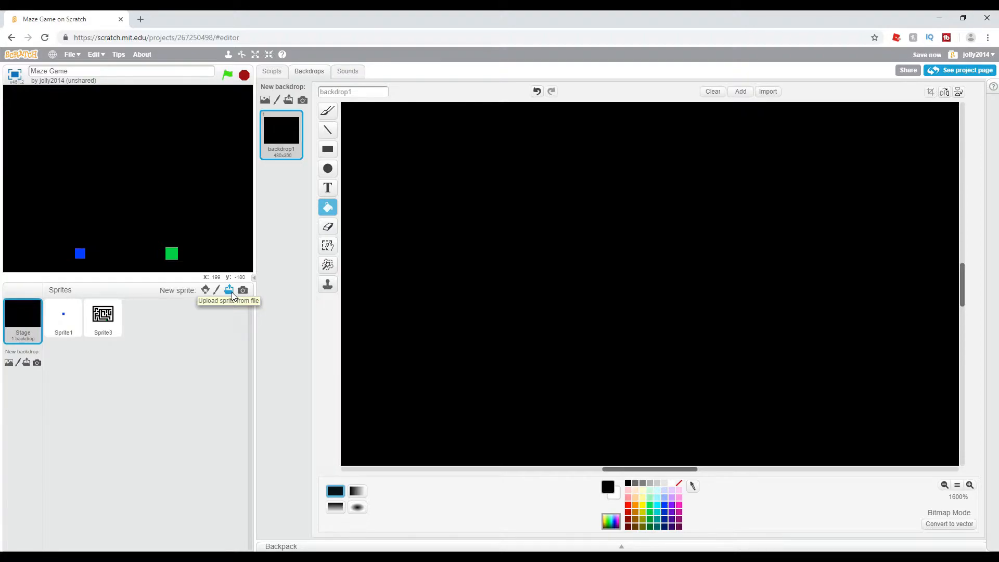
{"action": "mouse_move", "coordinate": [580, 188]}
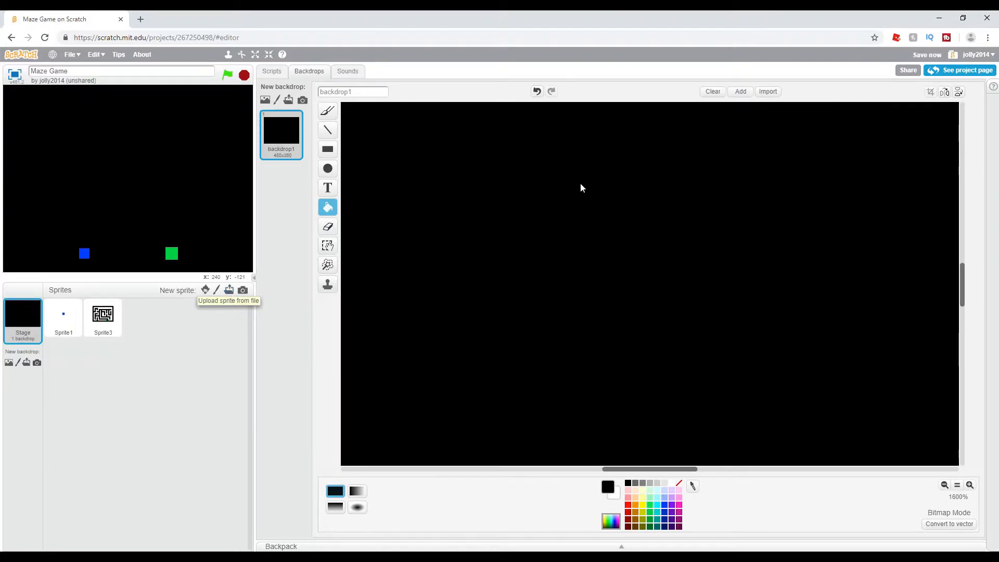
{"action": "left_click", "coordinate": [712, 92]}
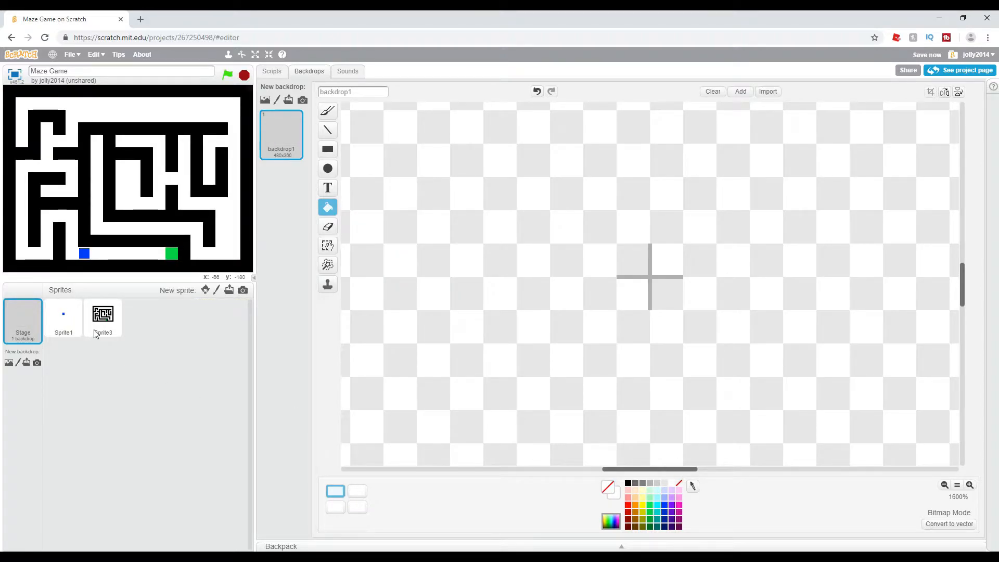
{"action": "left_click", "coordinate": [62, 318]}
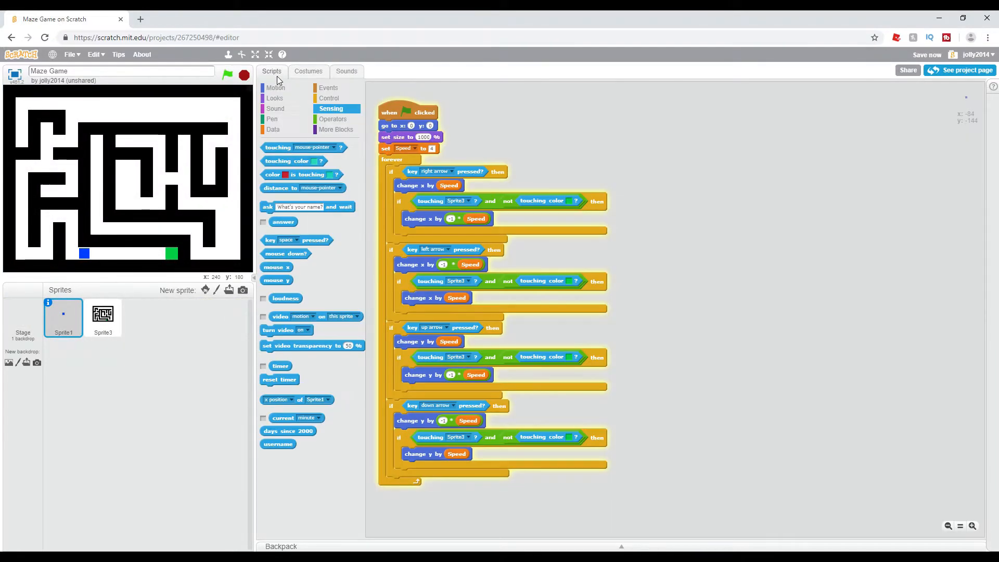
Add an 'if touching color then go to x: 0 y: 0' check inside Sprite1's forever loop
{"action": "left_click", "coordinate": [330, 98]}
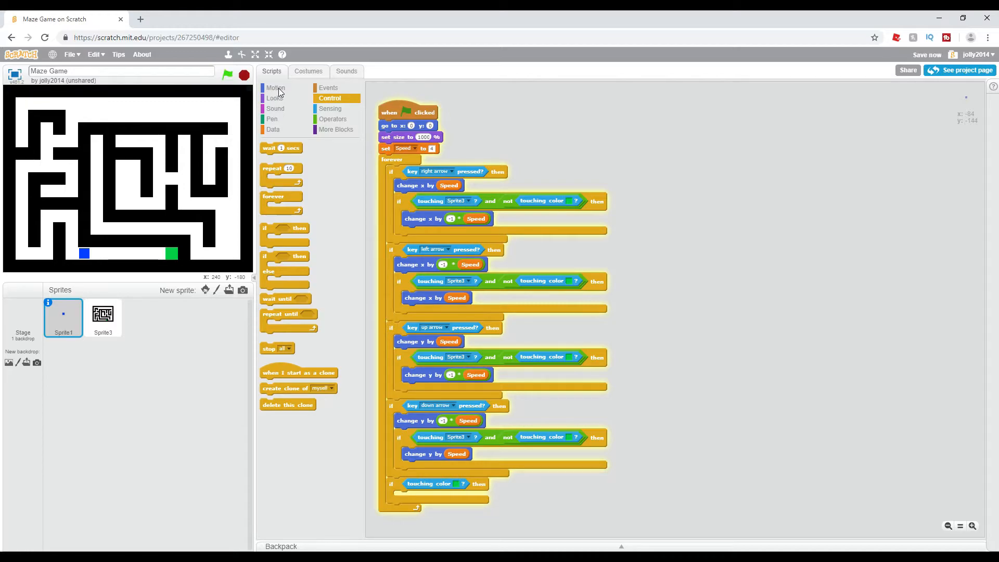
{"action": "left_click", "coordinate": [275, 87]}
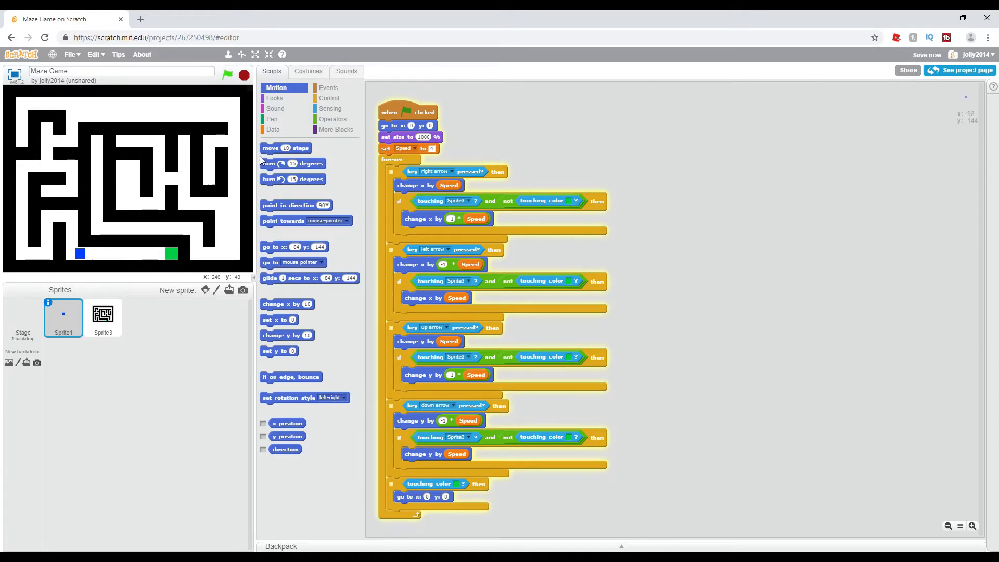
{"action": "left_click", "coordinate": [227, 76]}
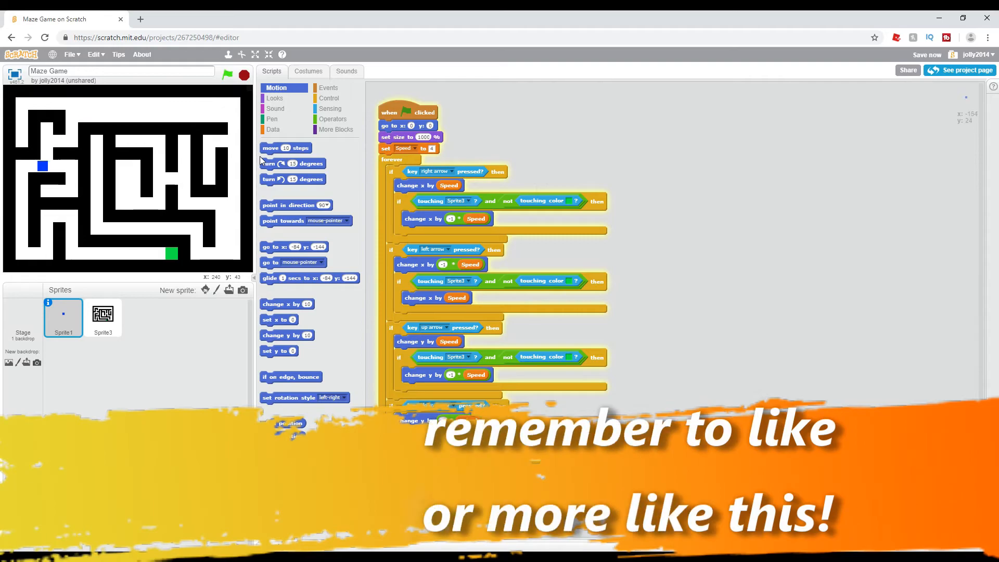
Paint a black stroke and green square on Sprite3's Base size costume over a black backdrop
{"action": "left_click", "coordinate": [308, 71]}
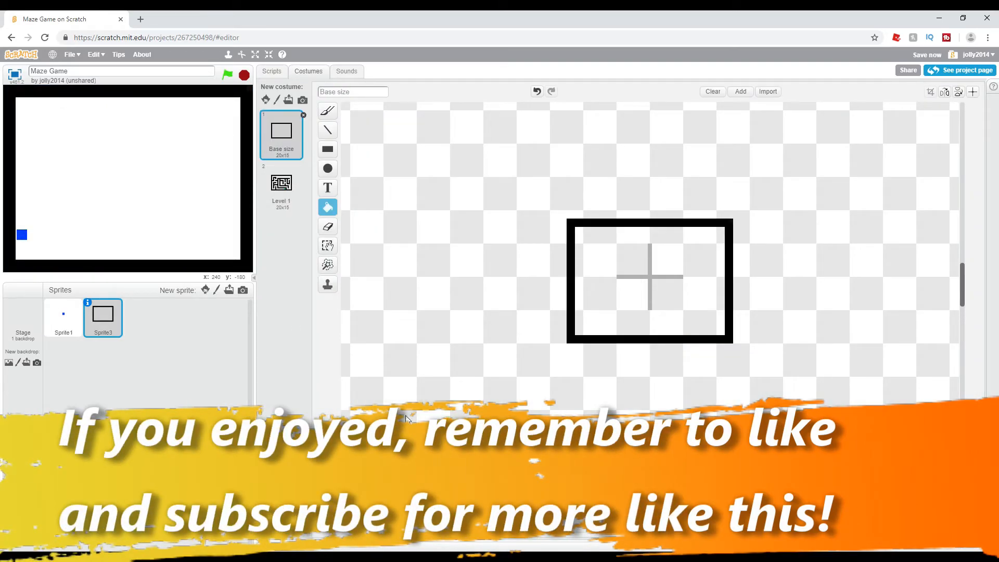
{"action": "left_click", "coordinate": [327, 110]}
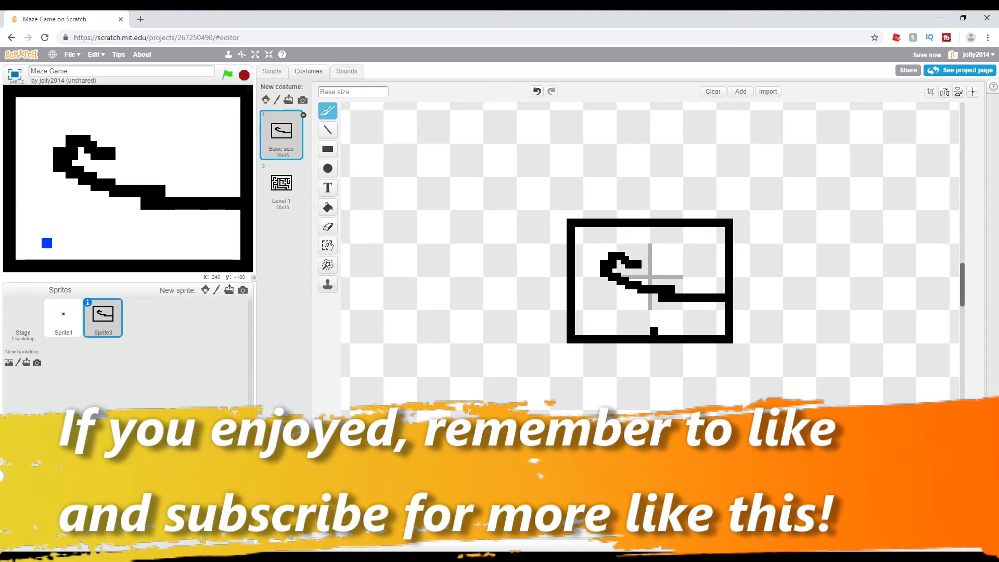
{"action": "left_click", "coordinate": [22, 318]}
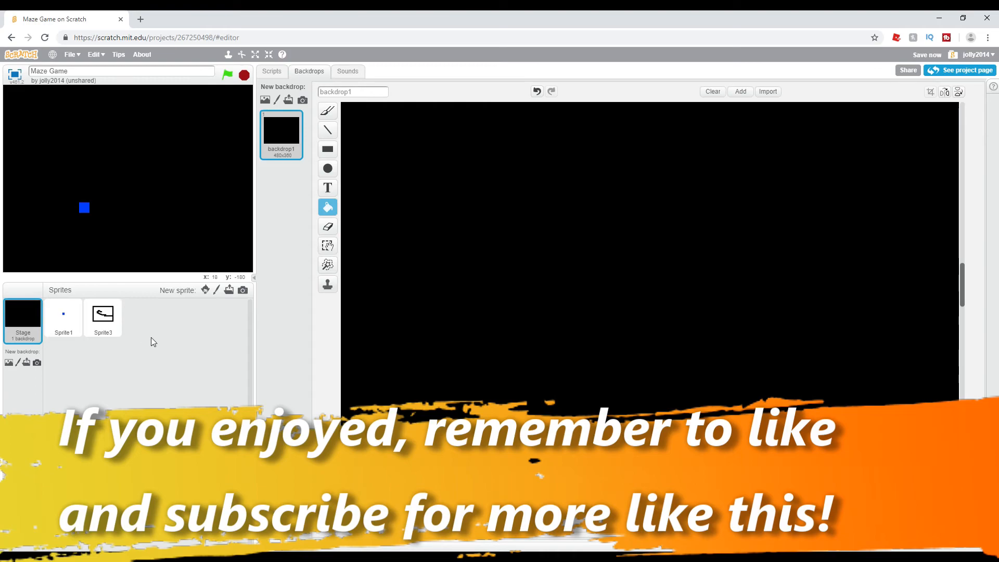
{"action": "left_click", "coordinate": [103, 317]}
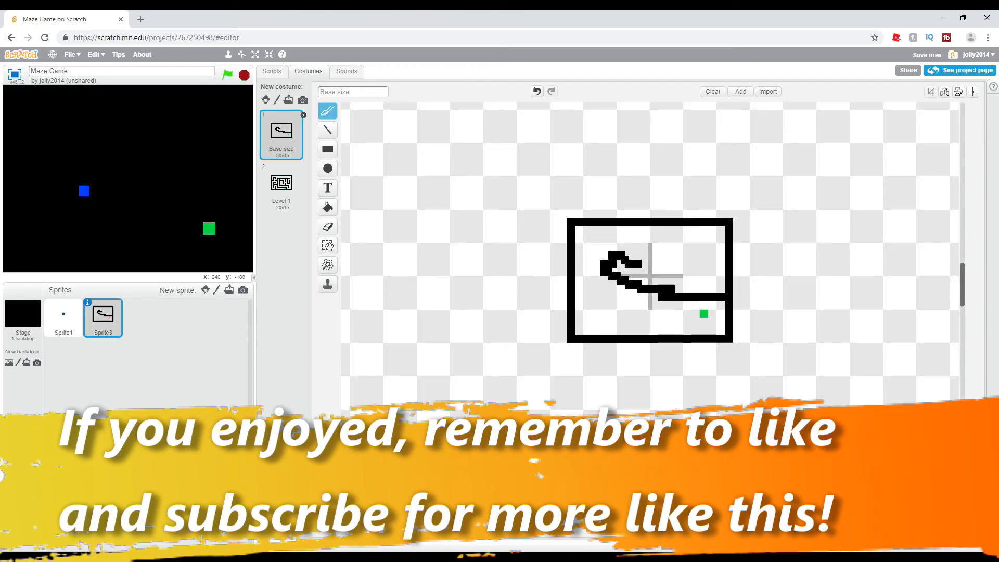